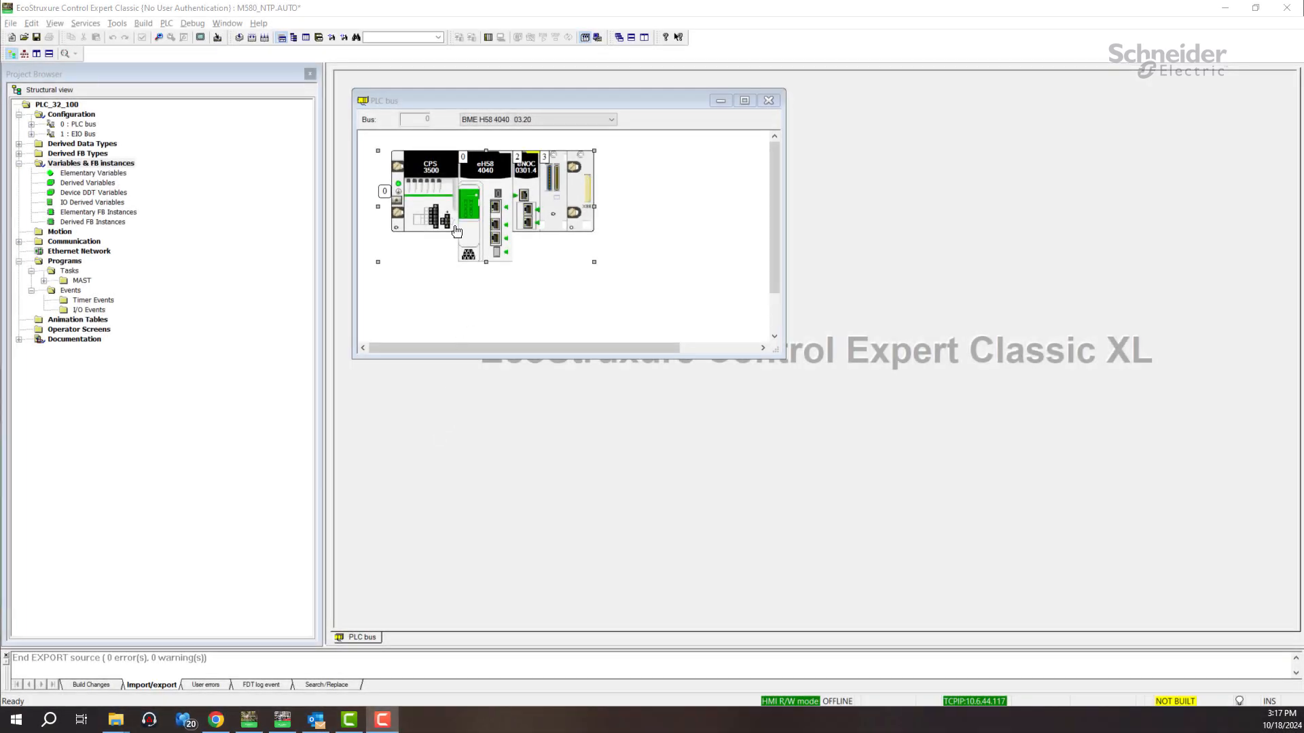
mouse_move(489, 198)
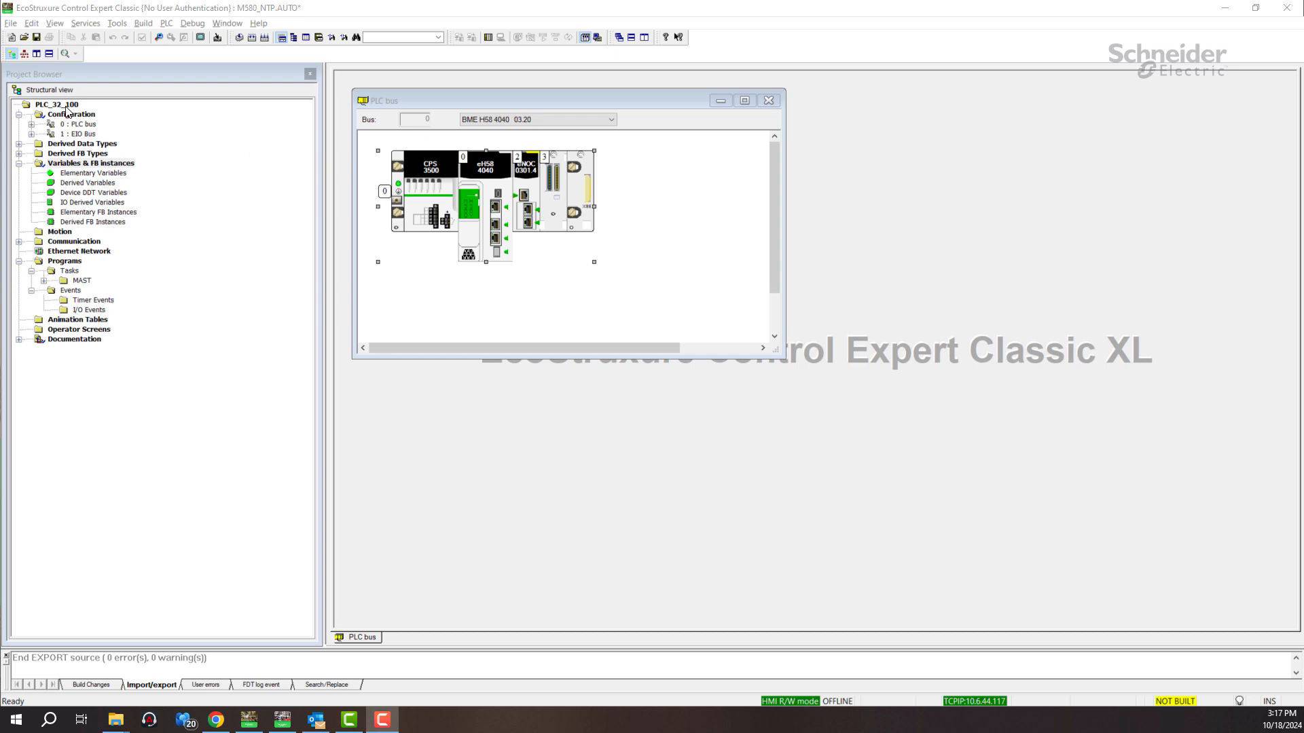
Enable the Data dictionary under PLC embedded data in Project Settings, then build changes with zero errors
right_click(55, 103)
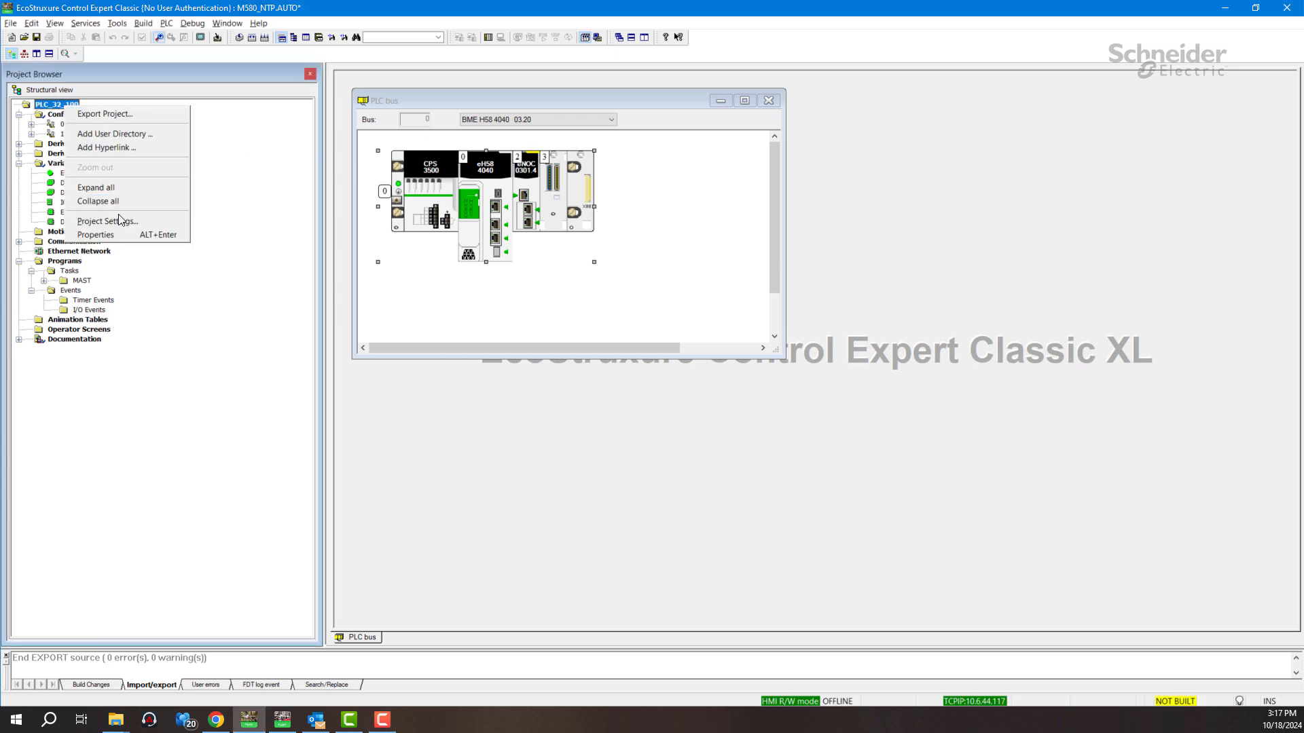
click(107, 220)
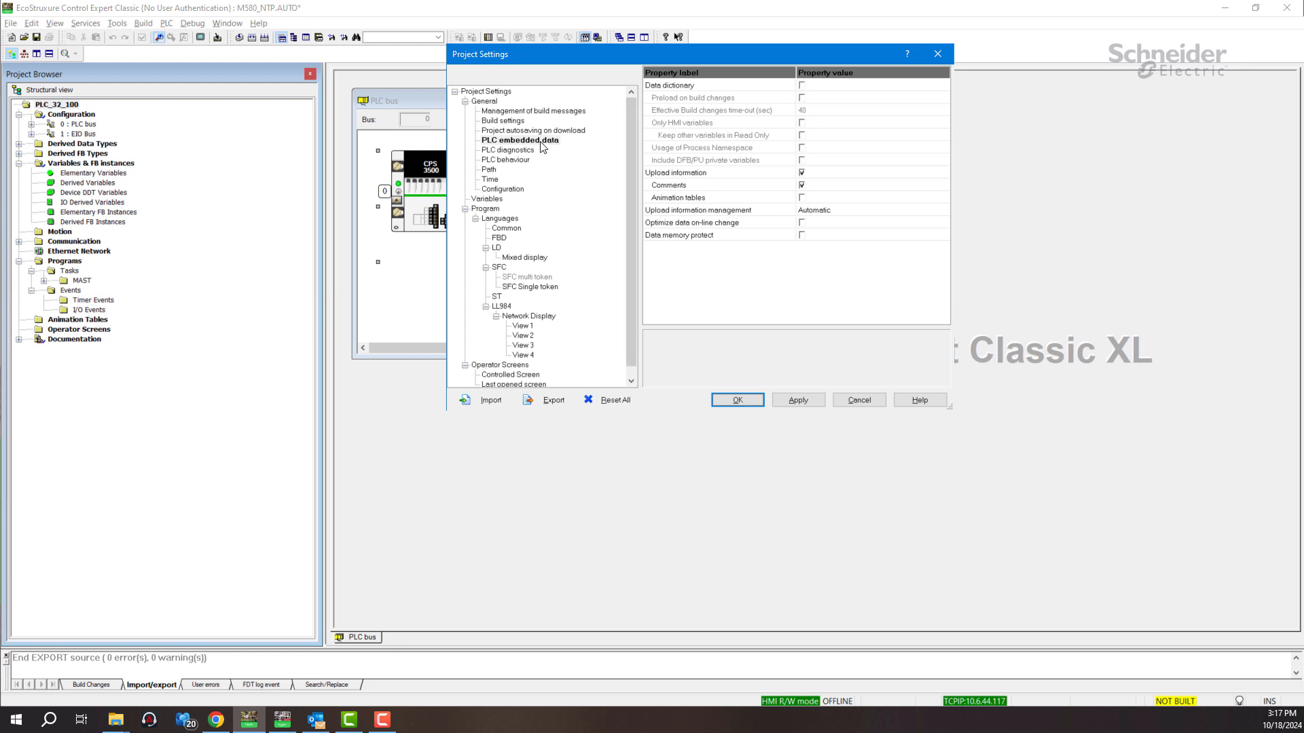
click(520, 140)
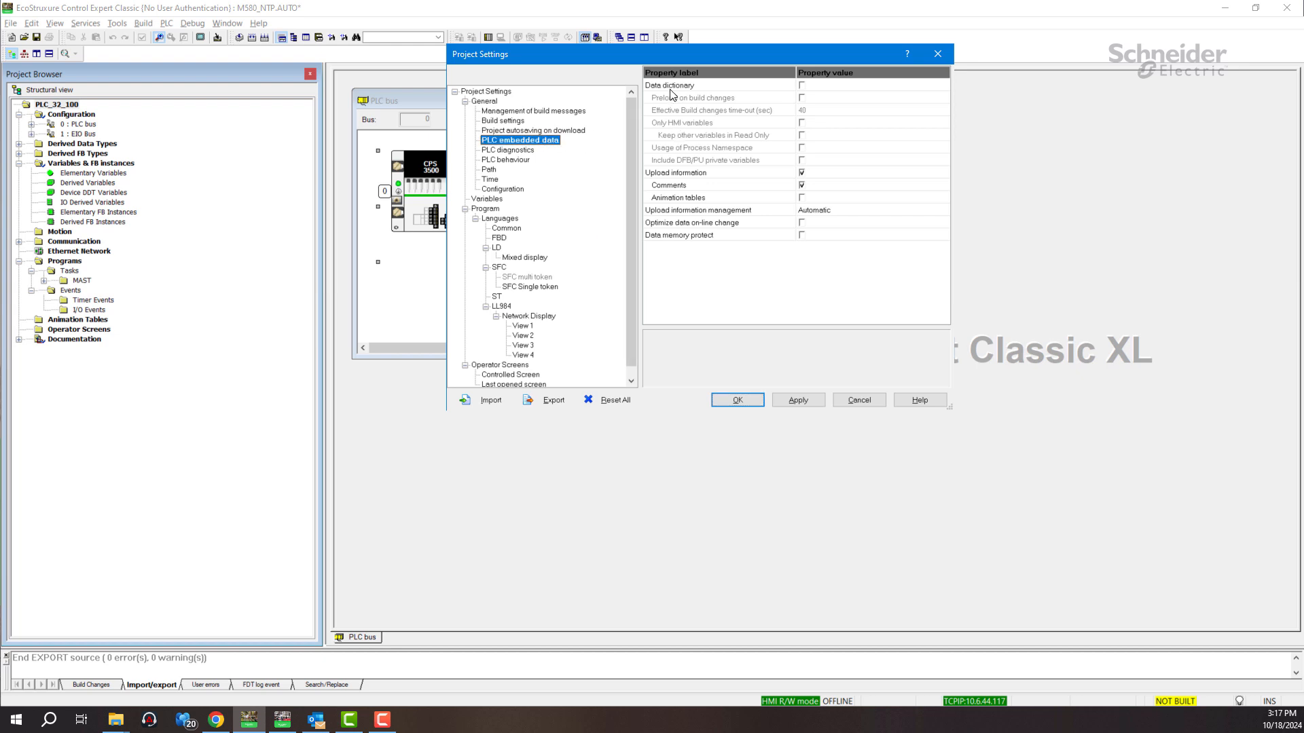
mouse_move(803, 88)
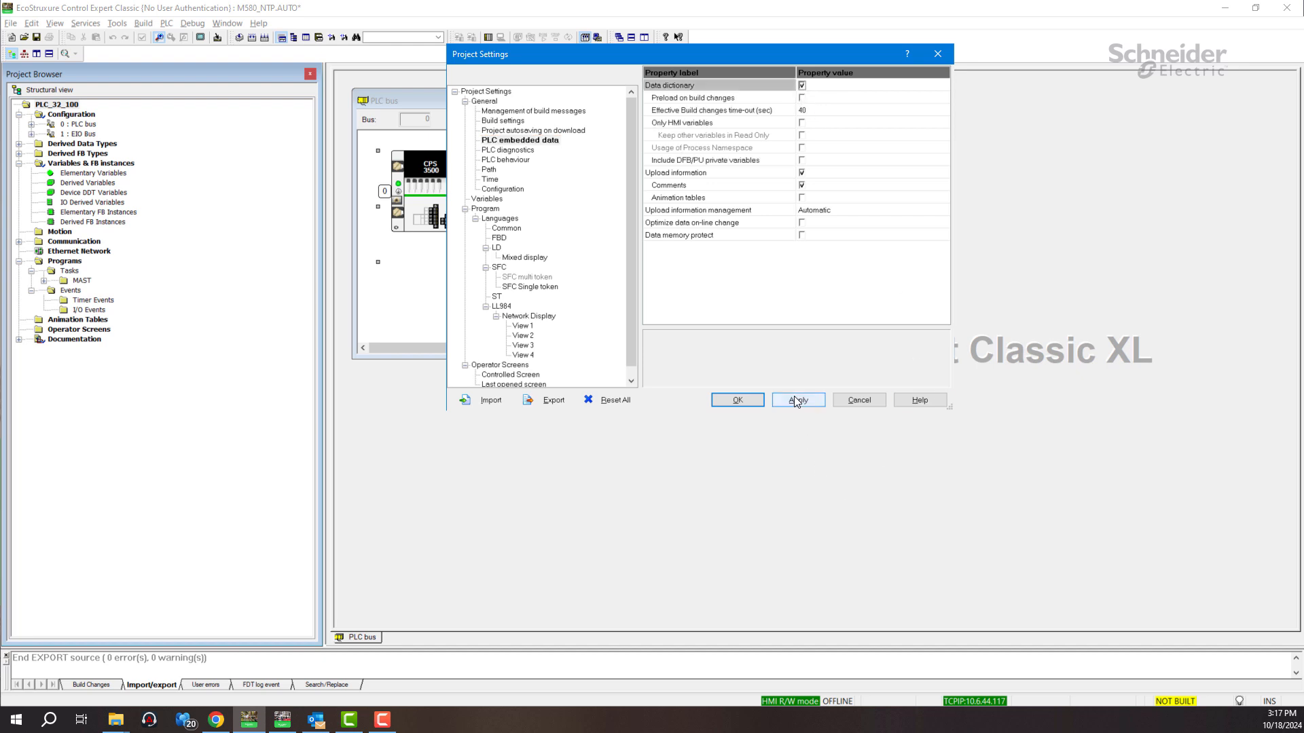
click(734, 400)
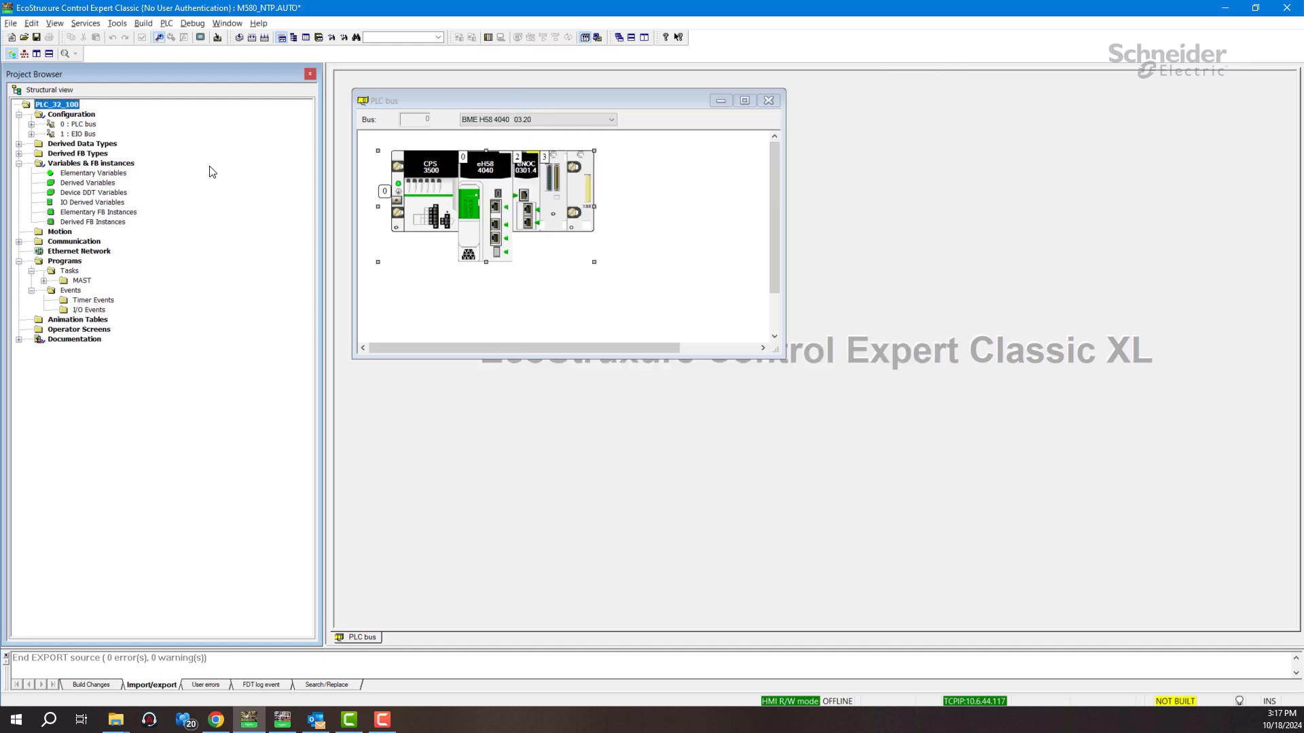
click(251, 36)
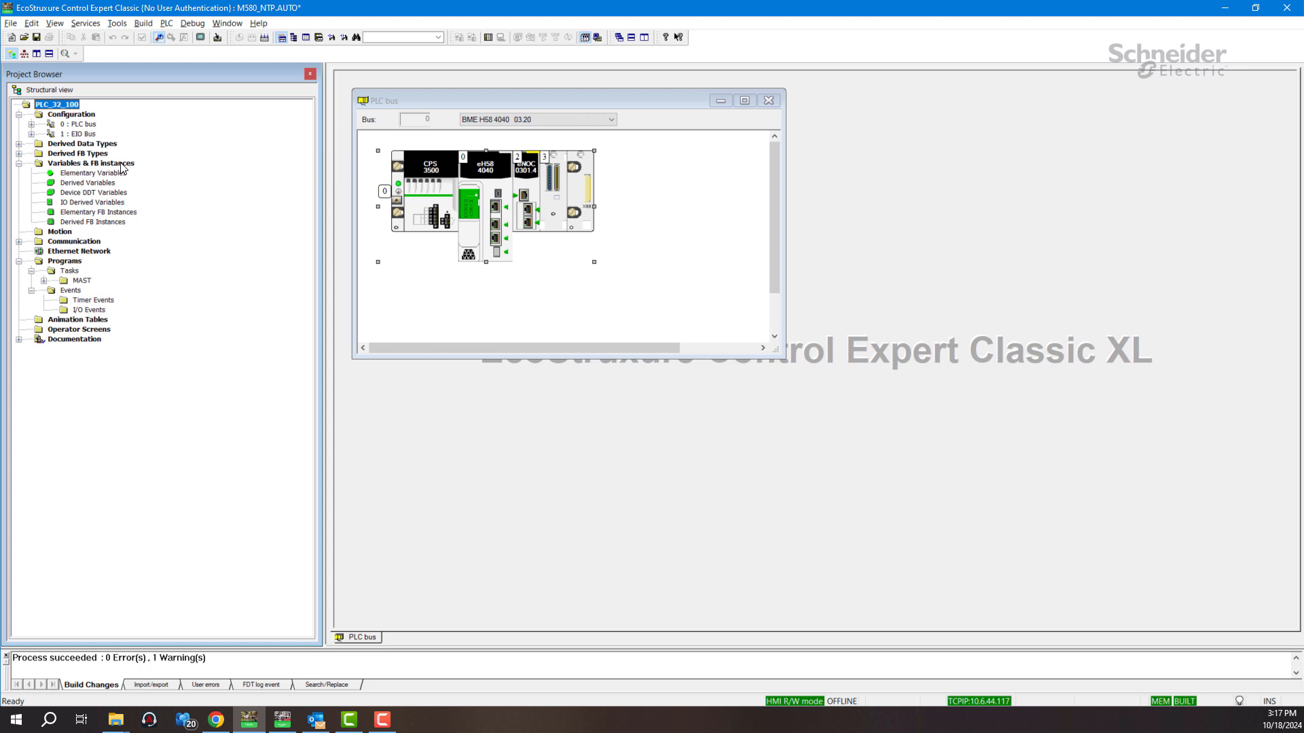
Export Variables & FB instances as a Data mapping (*.XVM) file named 'Sample'
right_click(91, 163)
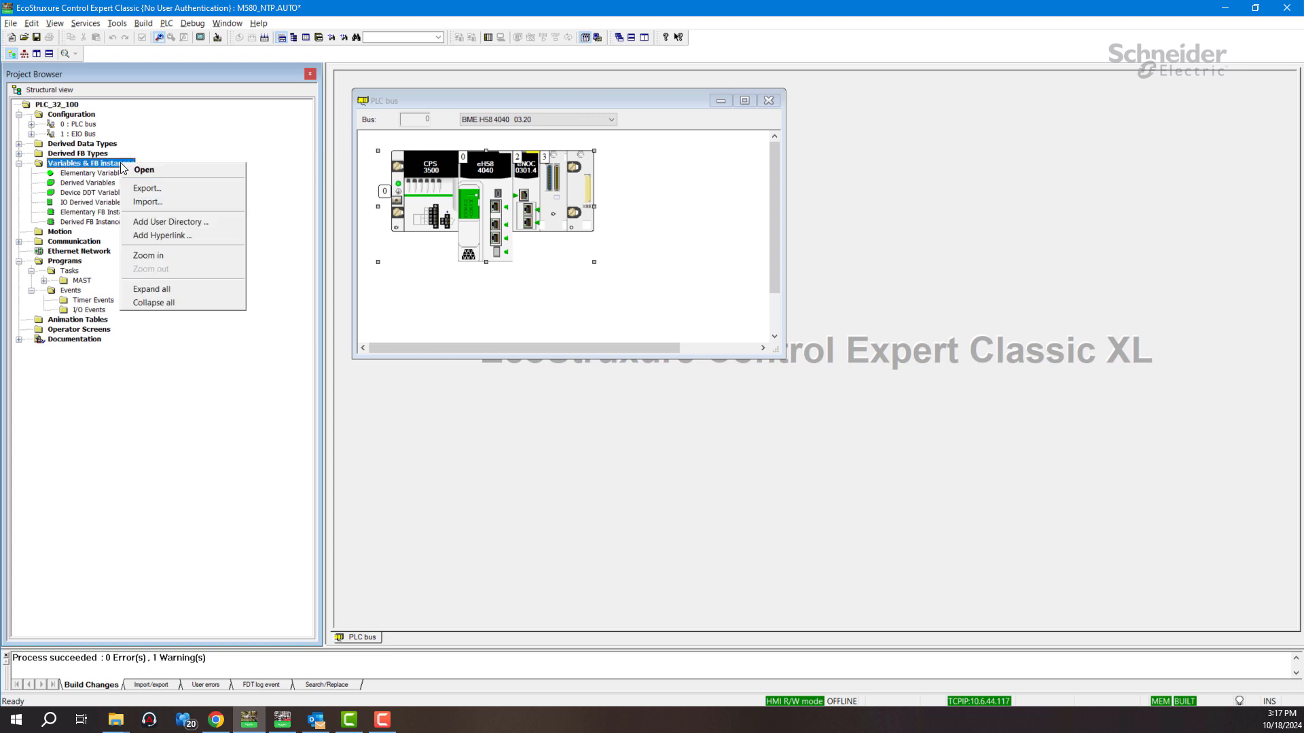
mouse_move(148, 188)
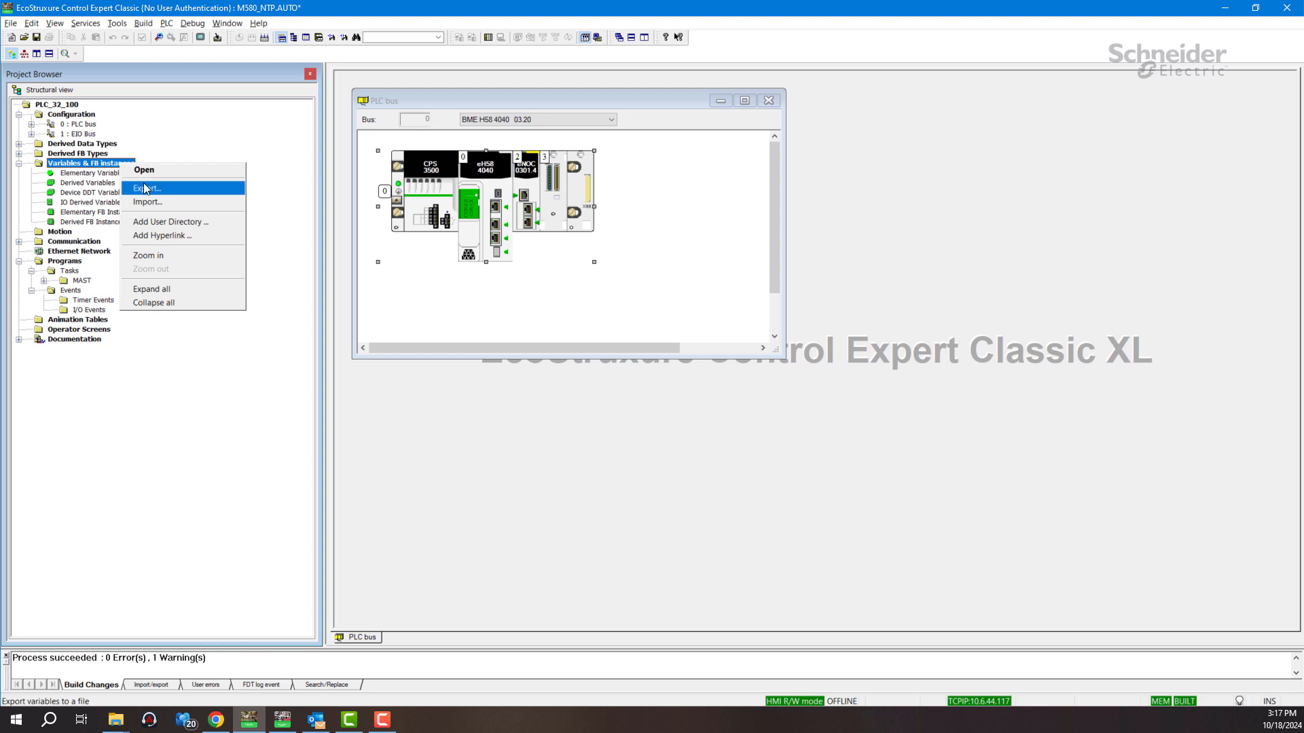
click(148, 187)
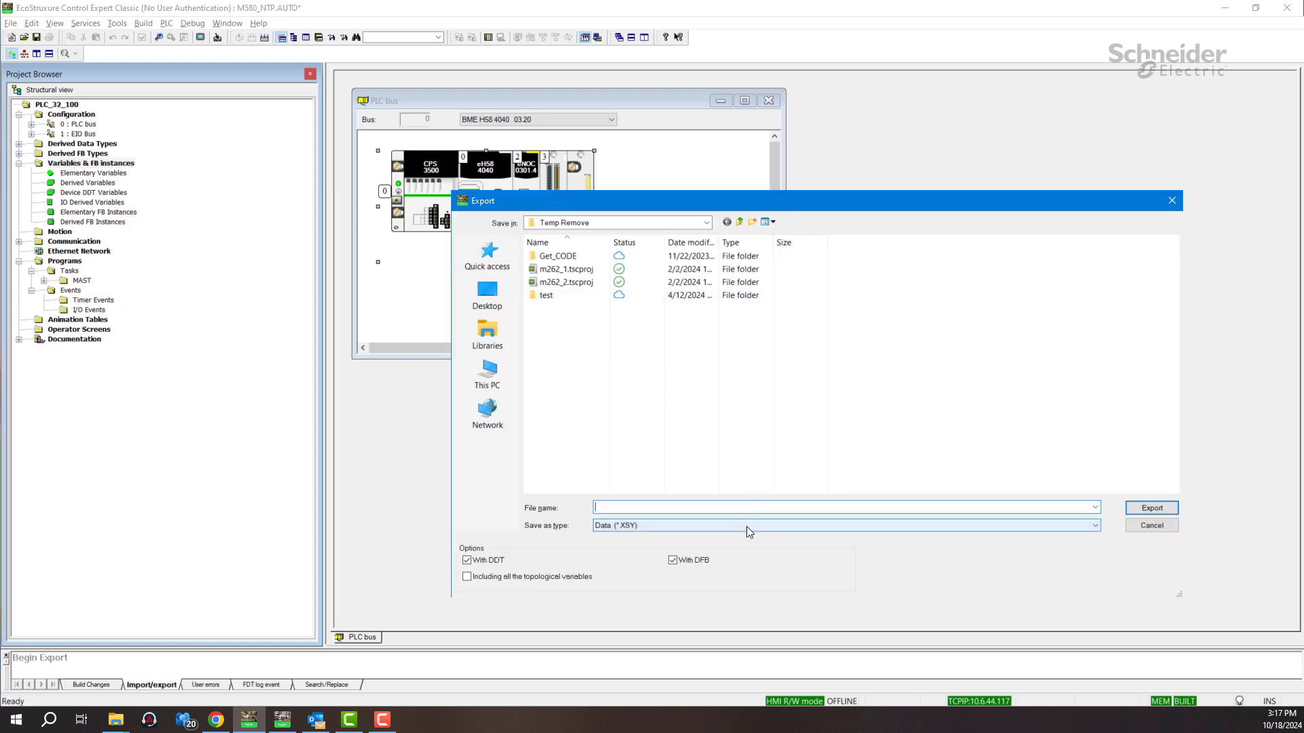
click(1092, 525)
text(S)
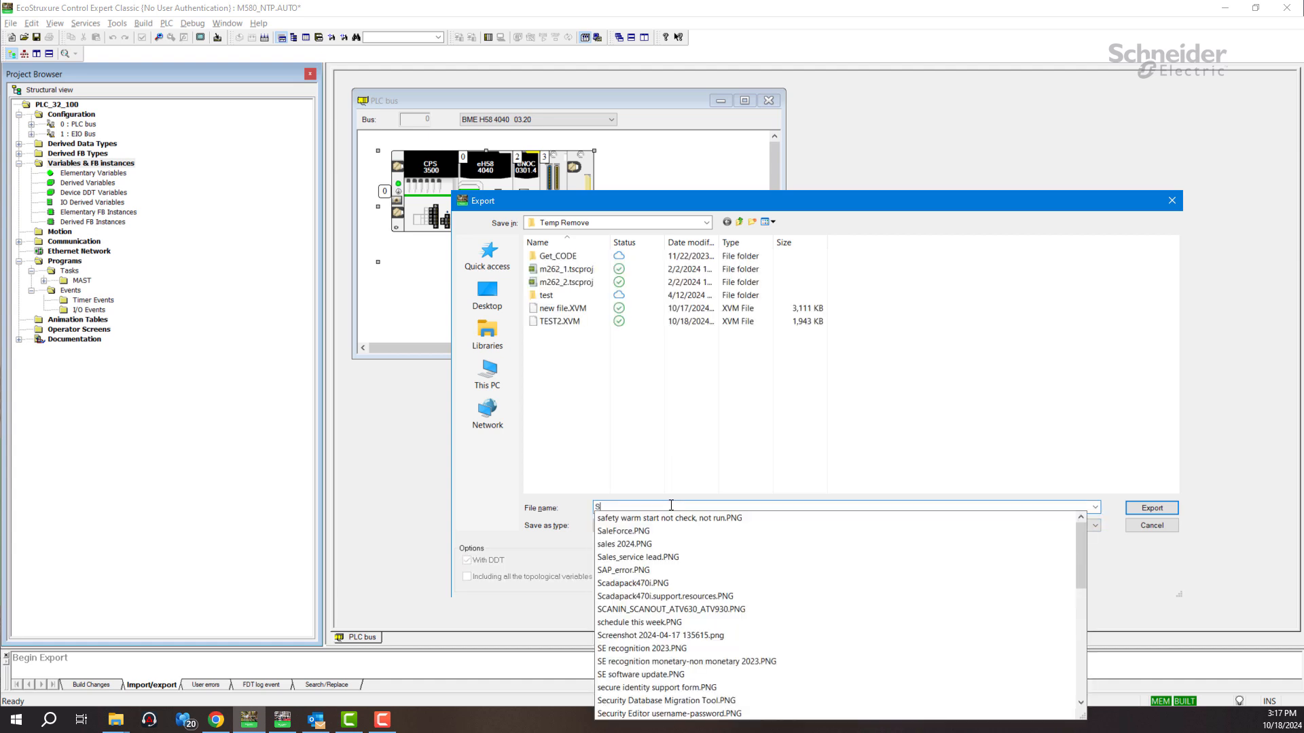
text(ample)
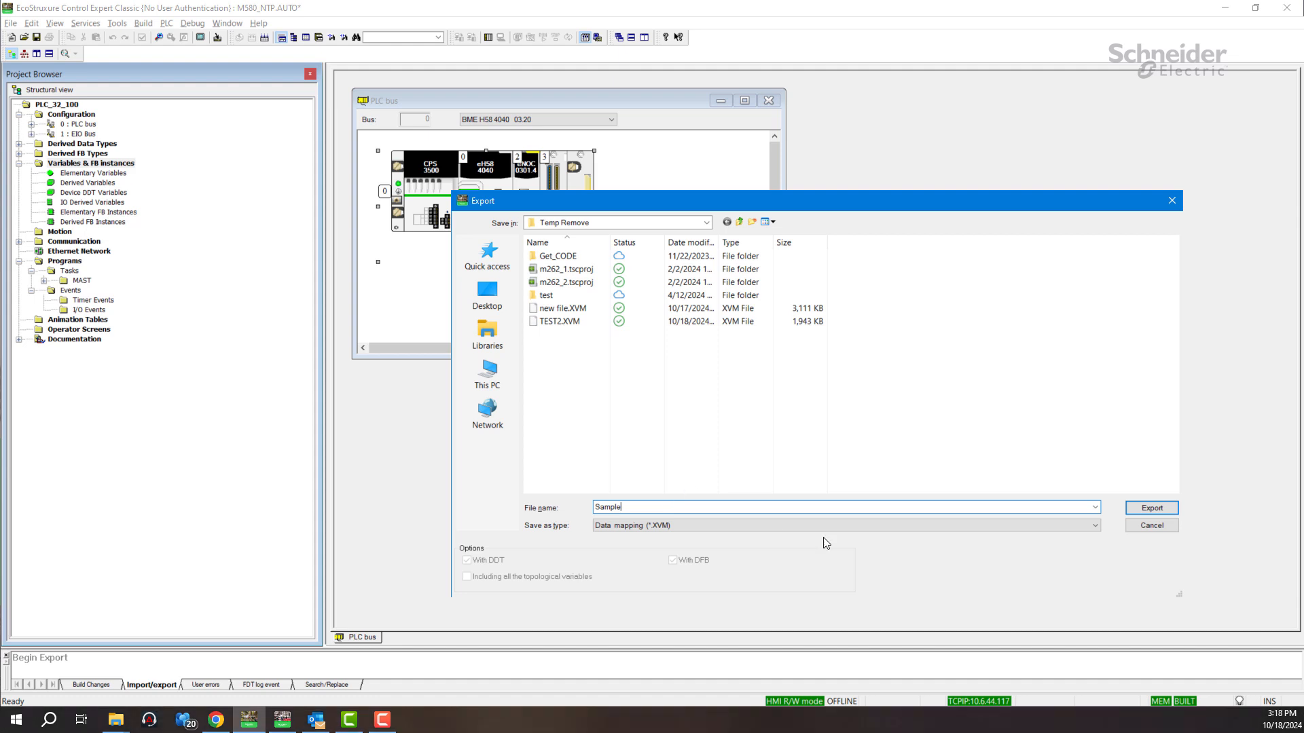
mouse_move(1066, 466)
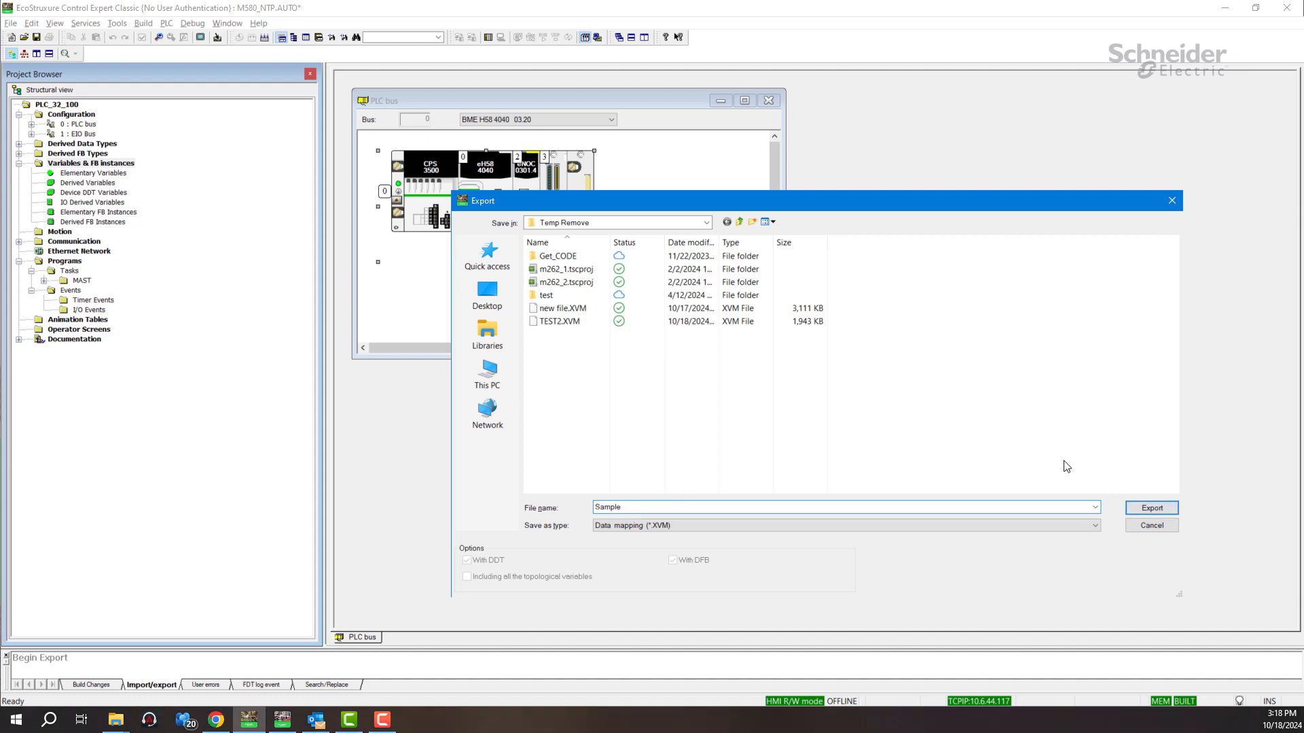
click(1151, 508)
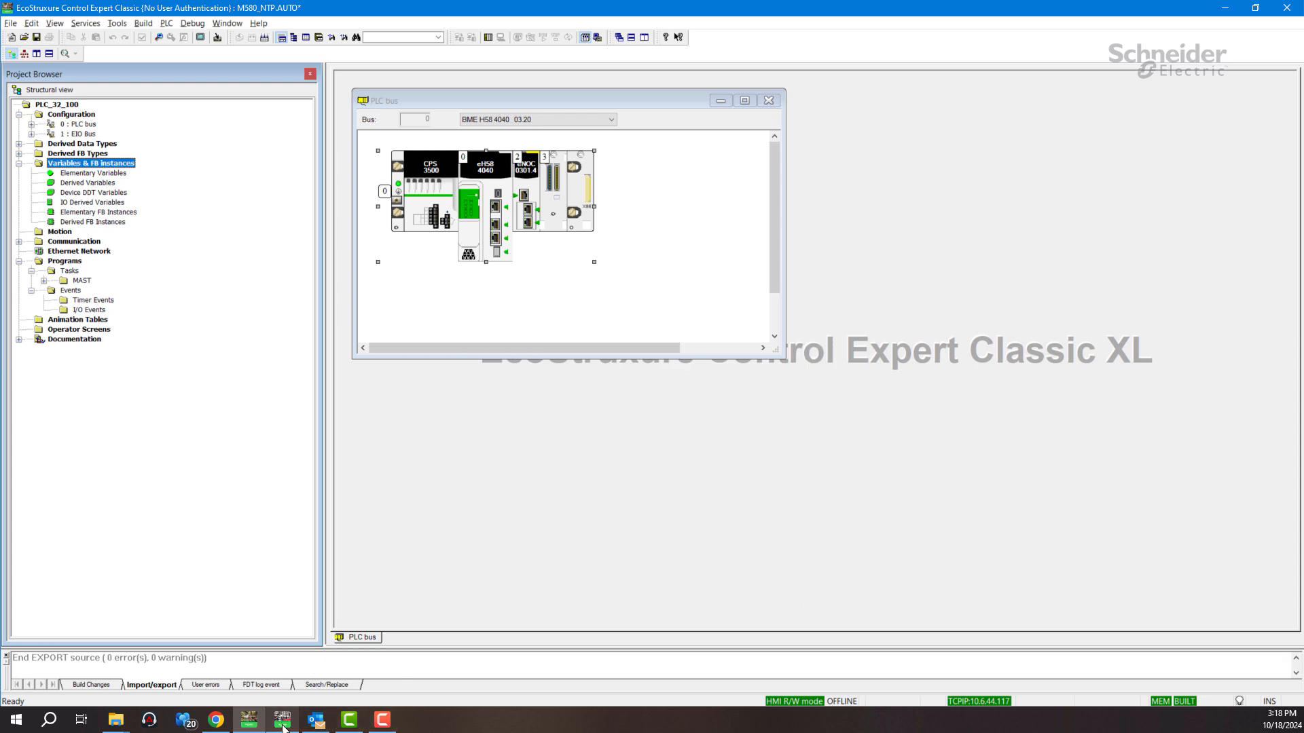
Switch to Operator Terminal Expert and show Target01's currently empty Driver folder
click(282, 719)
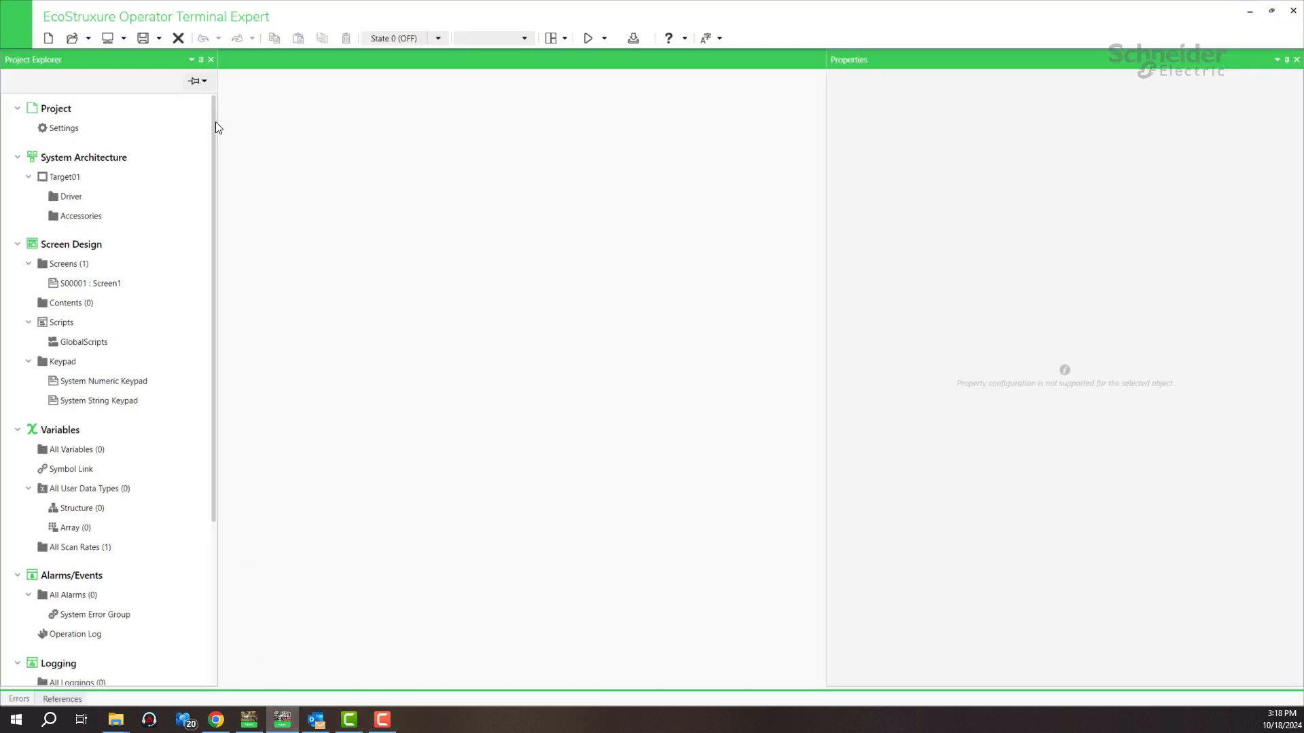
mouse_move(224, 264)
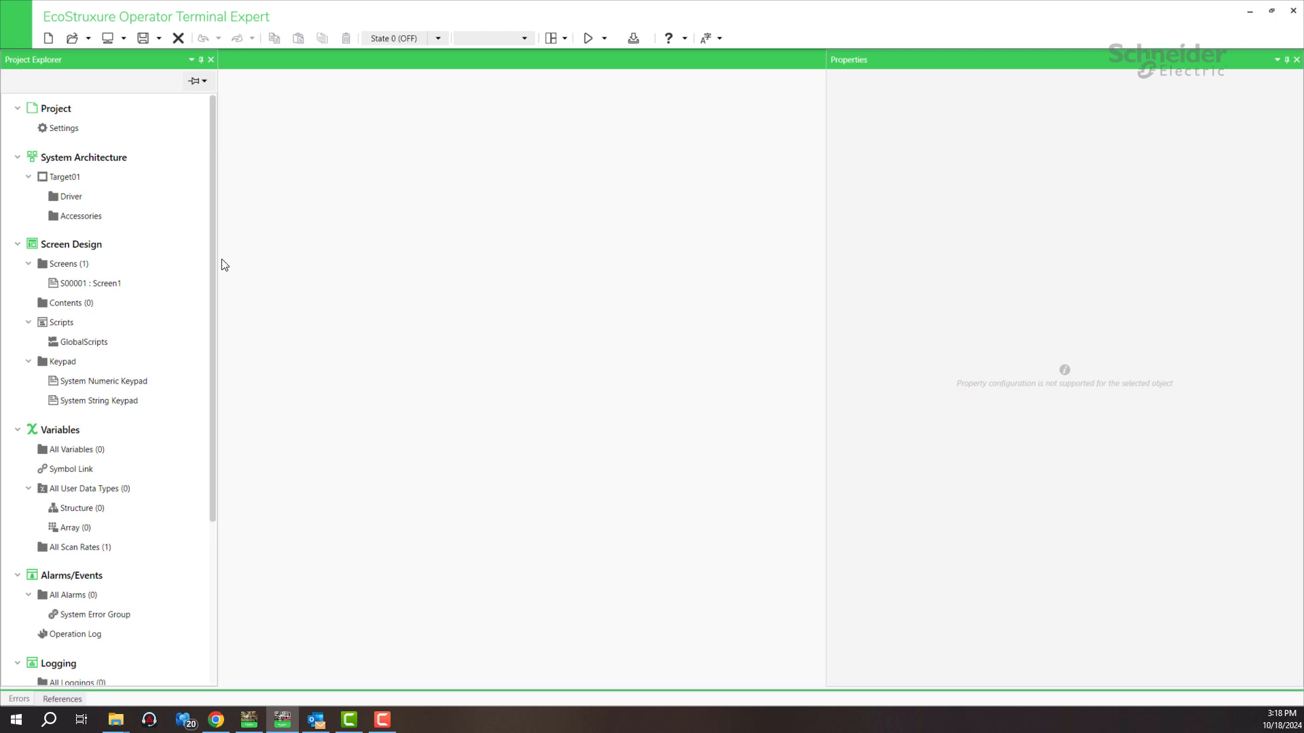
mouse_move(89, 326)
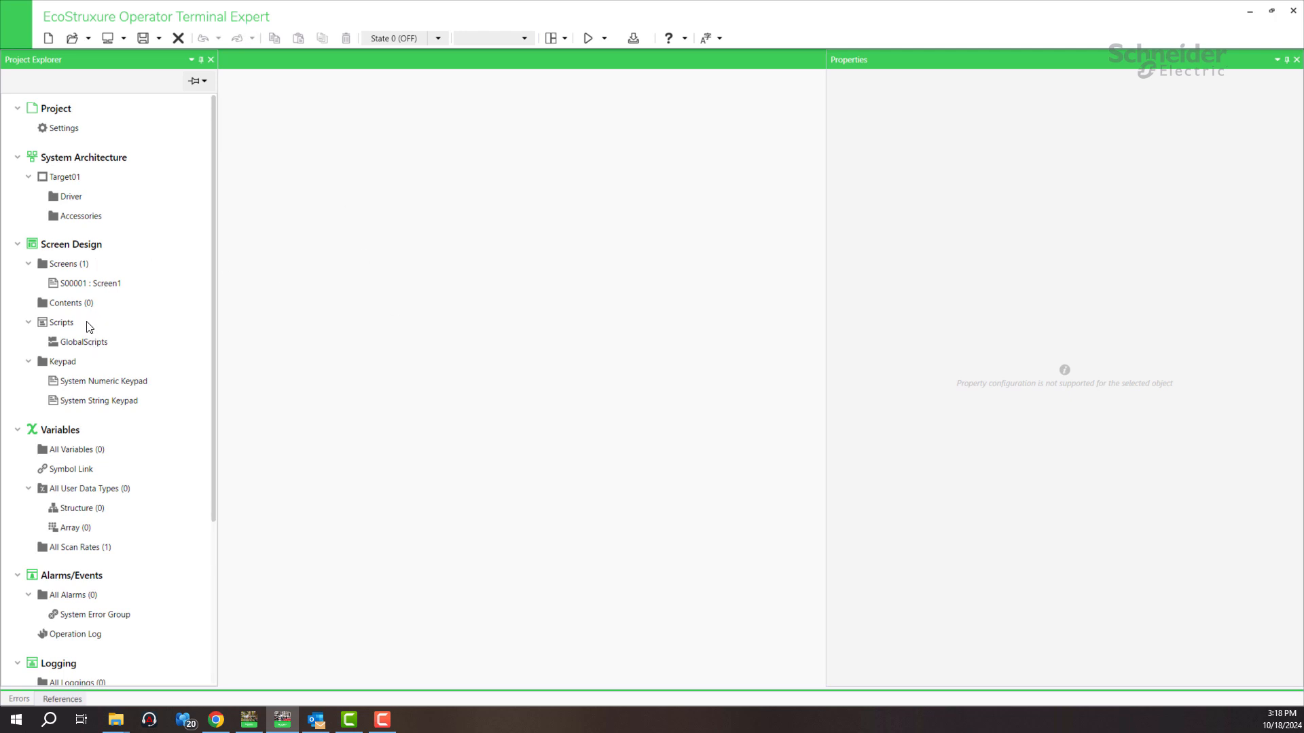
mouse_move(95, 424)
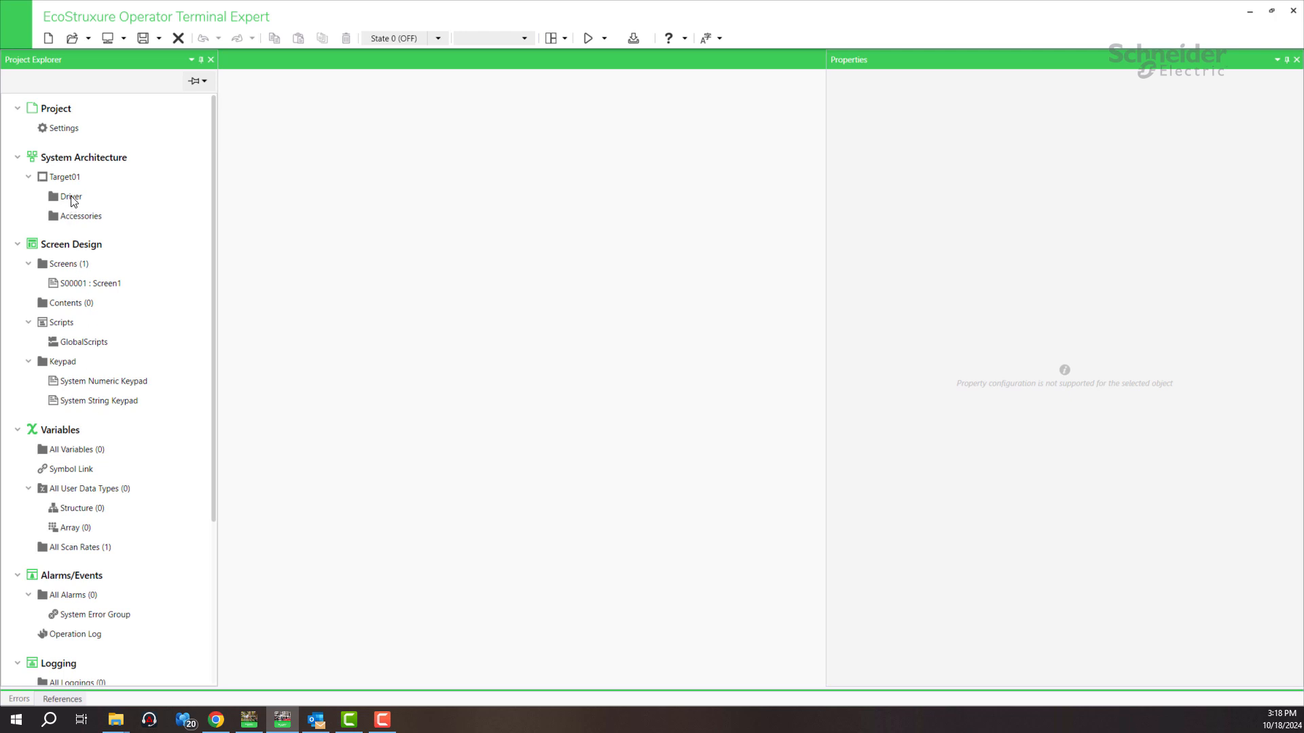
click(71, 196)
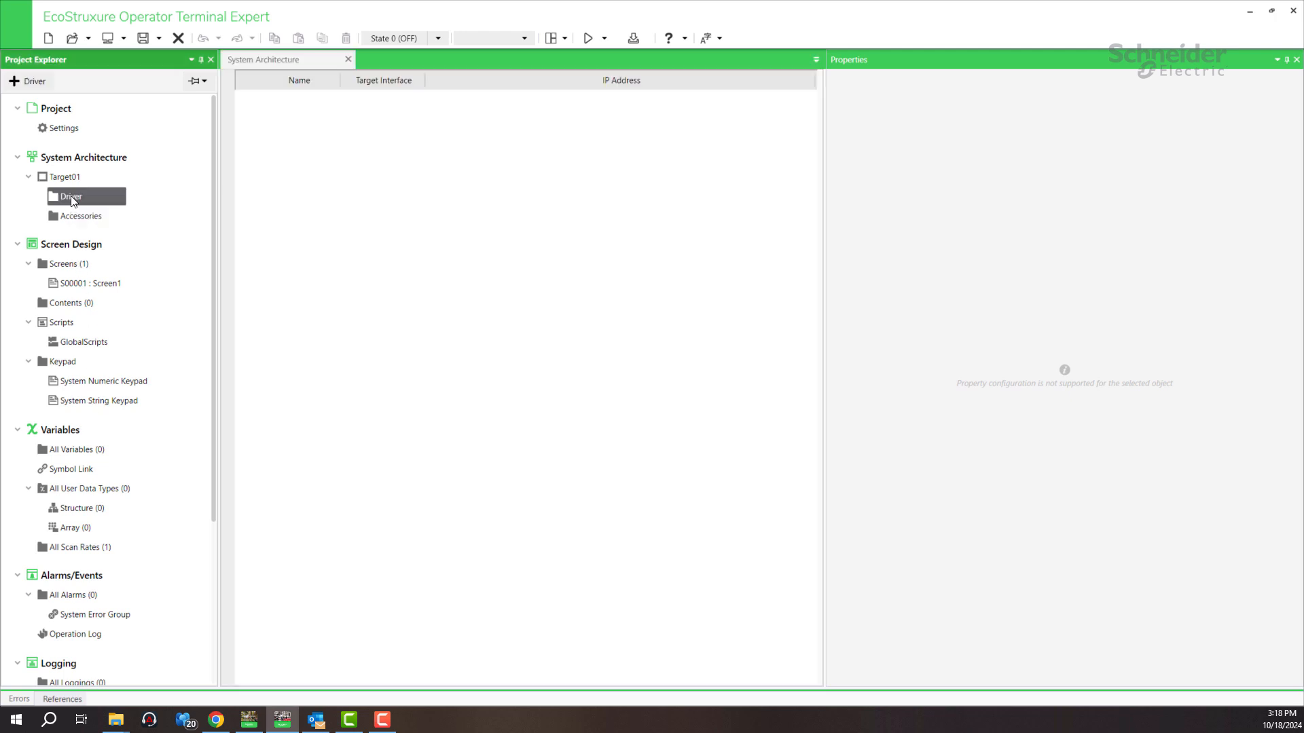
mouse_move(27, 81)
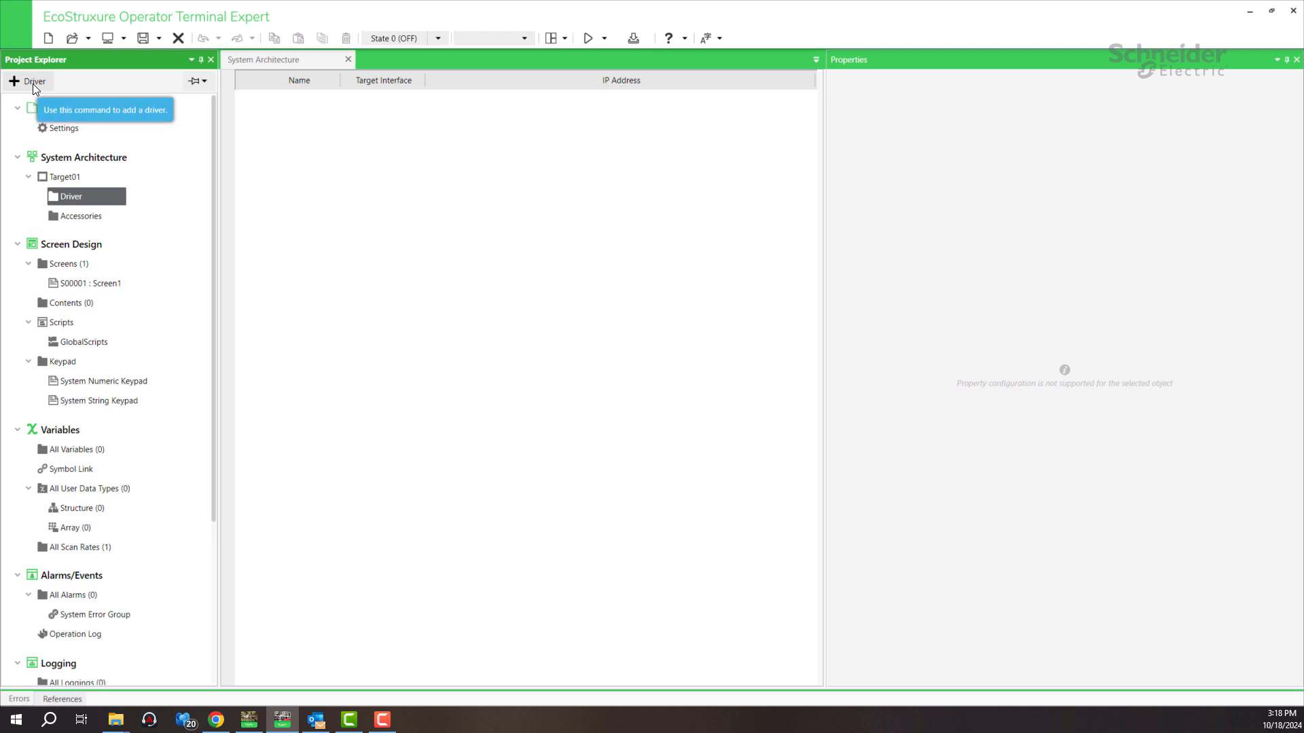
Add Schneider Electric's Modbus TCP Master driver, creating one Modbus TCP/IP equipment at 127.0.0.1
click(14, 81)
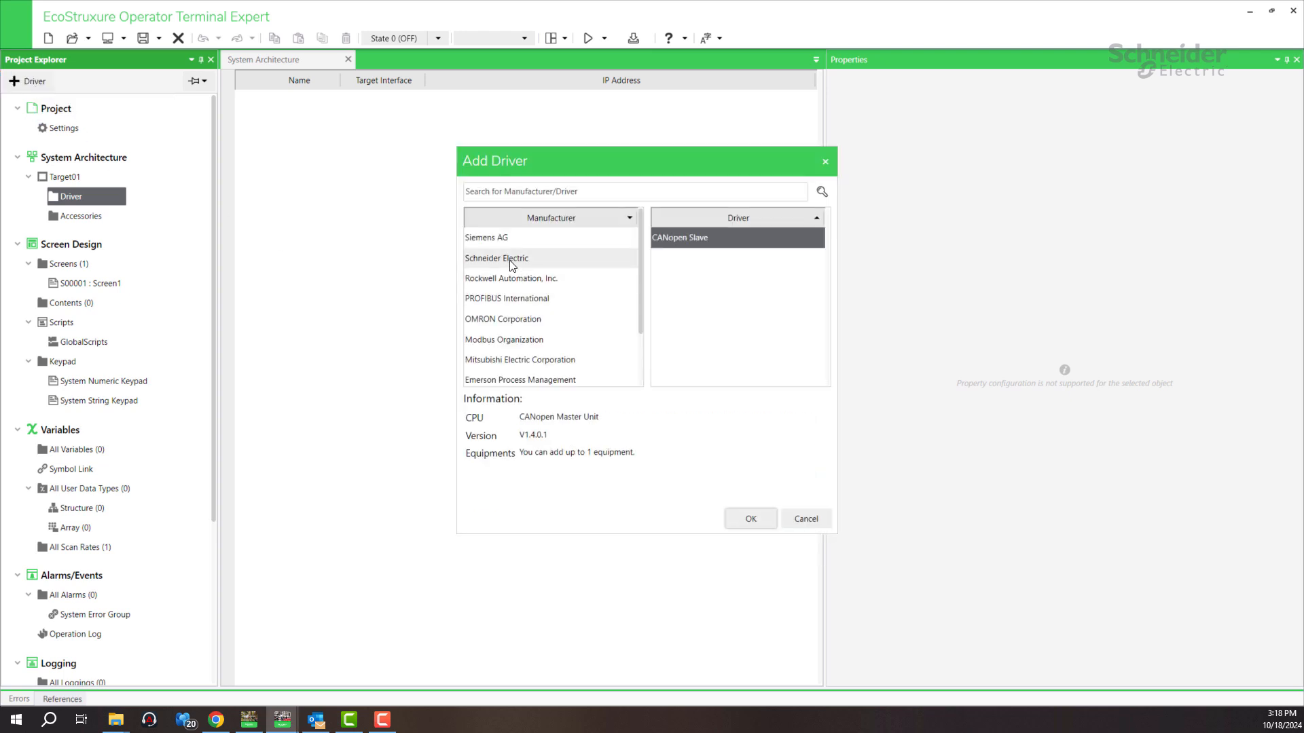
mouse_move(497, 258)
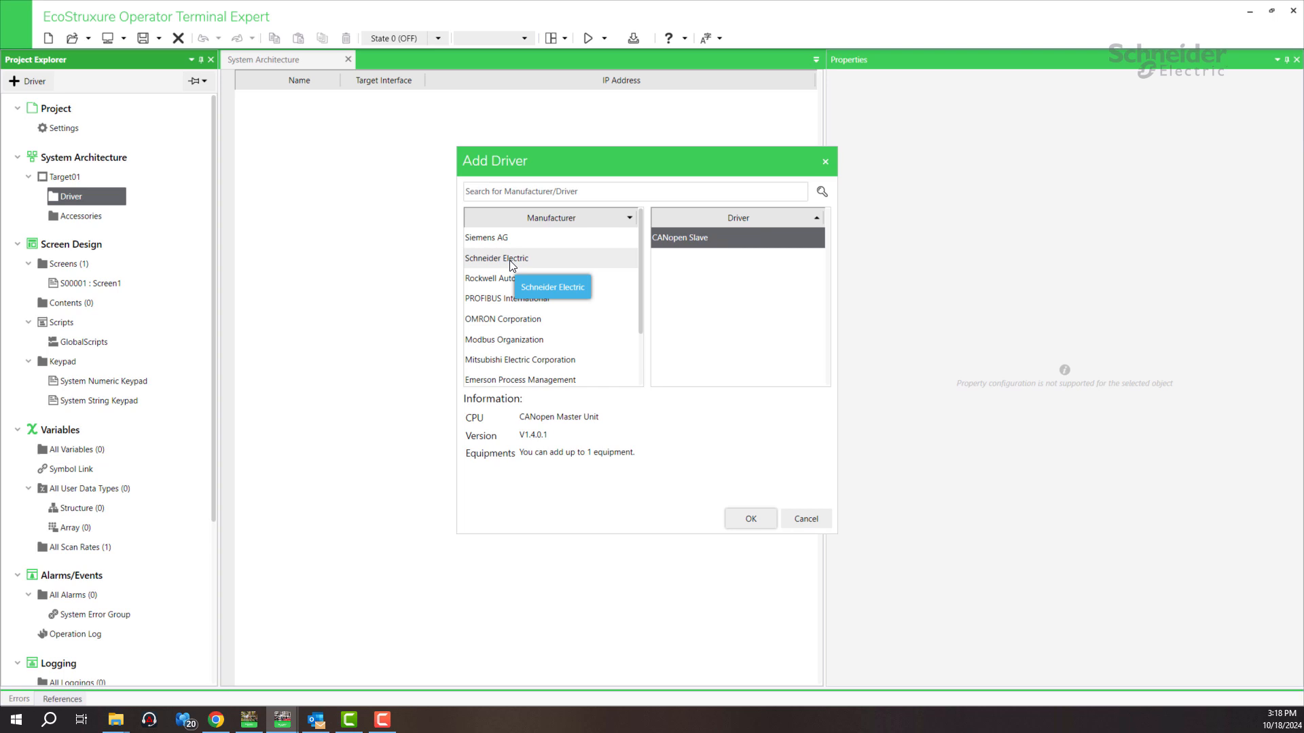
click(496, 258)
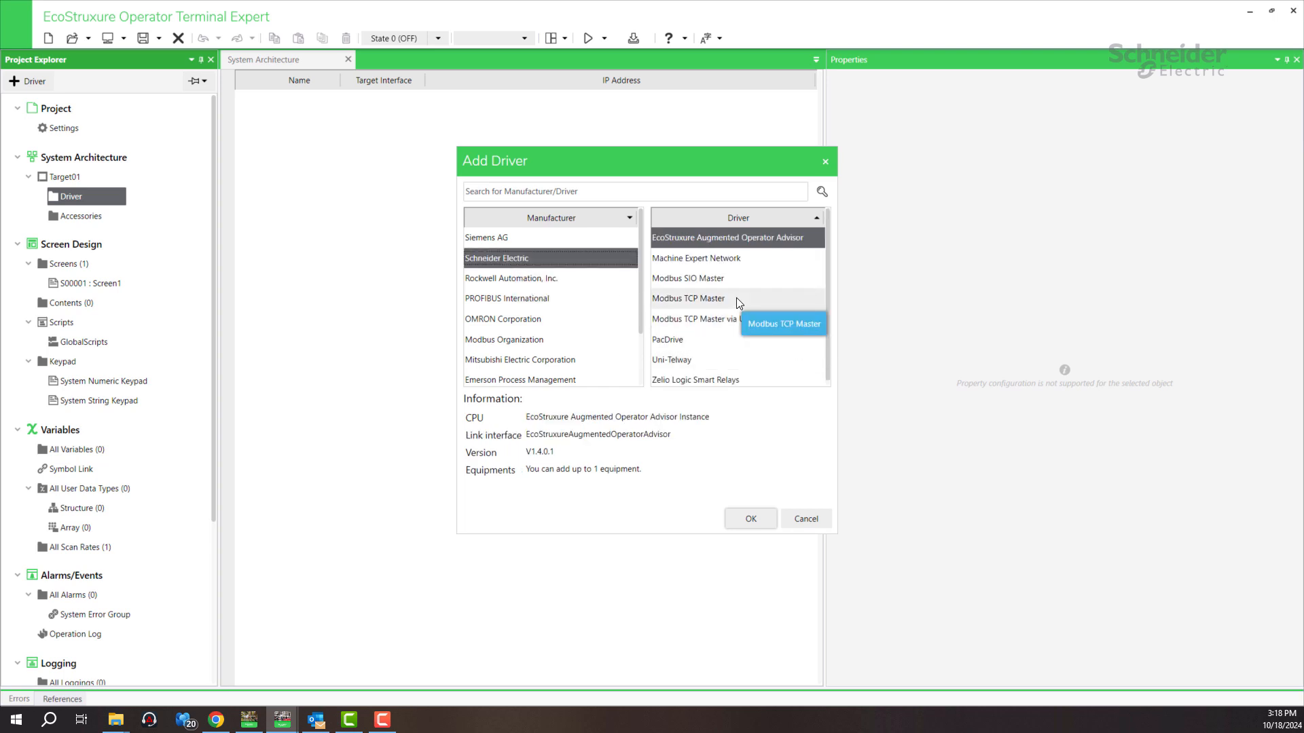
click(688, 297)
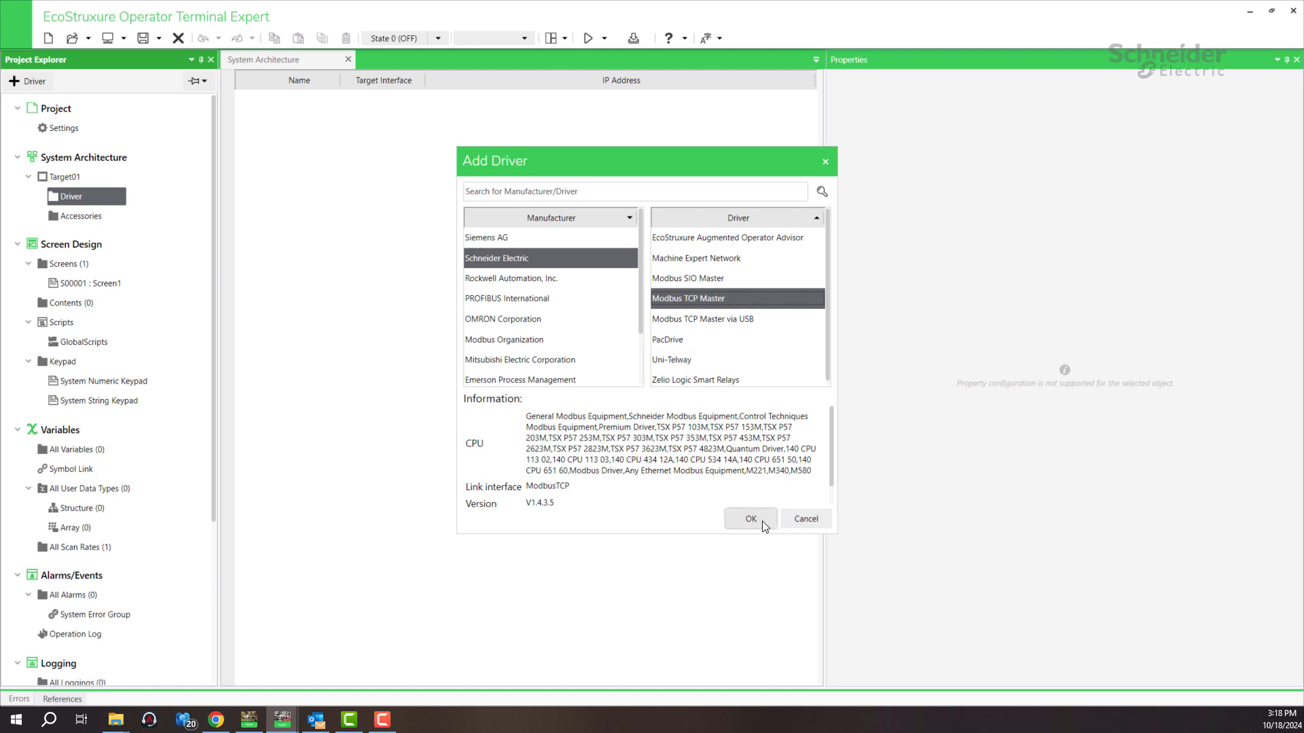
click(749, 518)
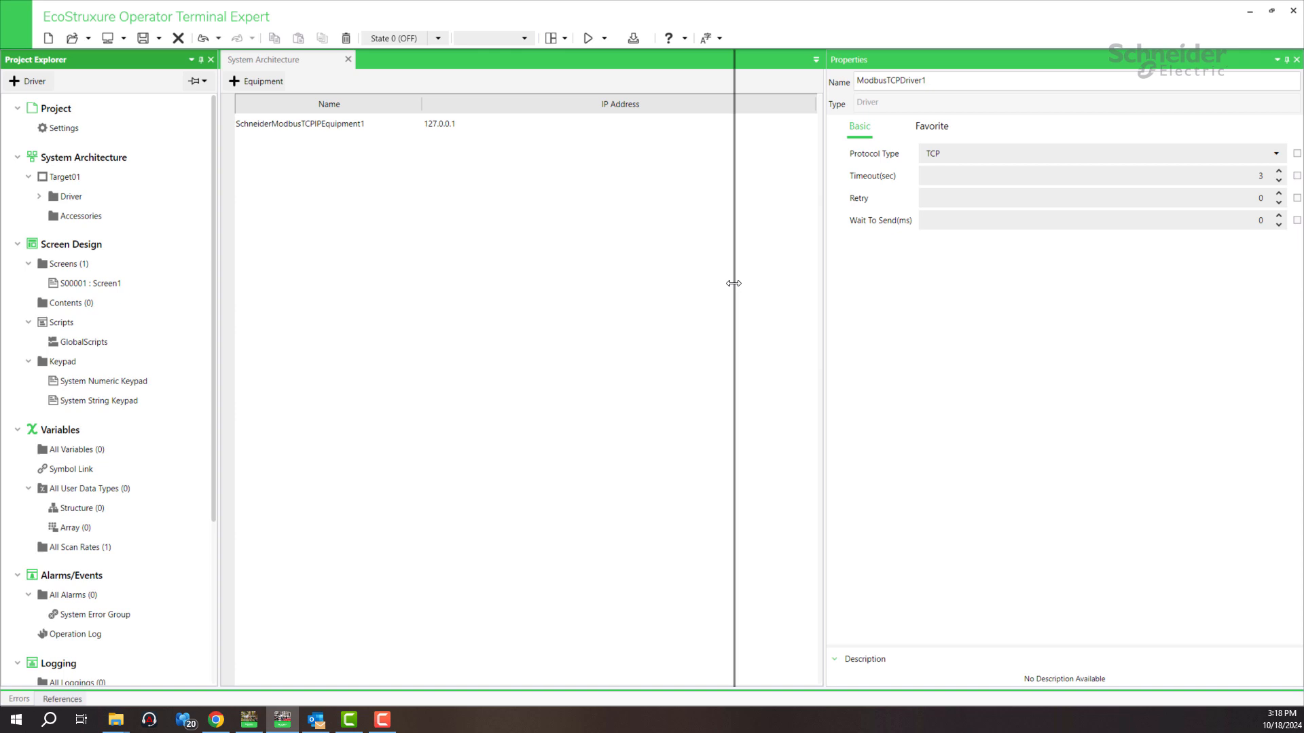
Change SchneiderModbusTCPIPEquipment1's IP address from 127.0.0.1 to 127.168.1.1
click(300, 123)
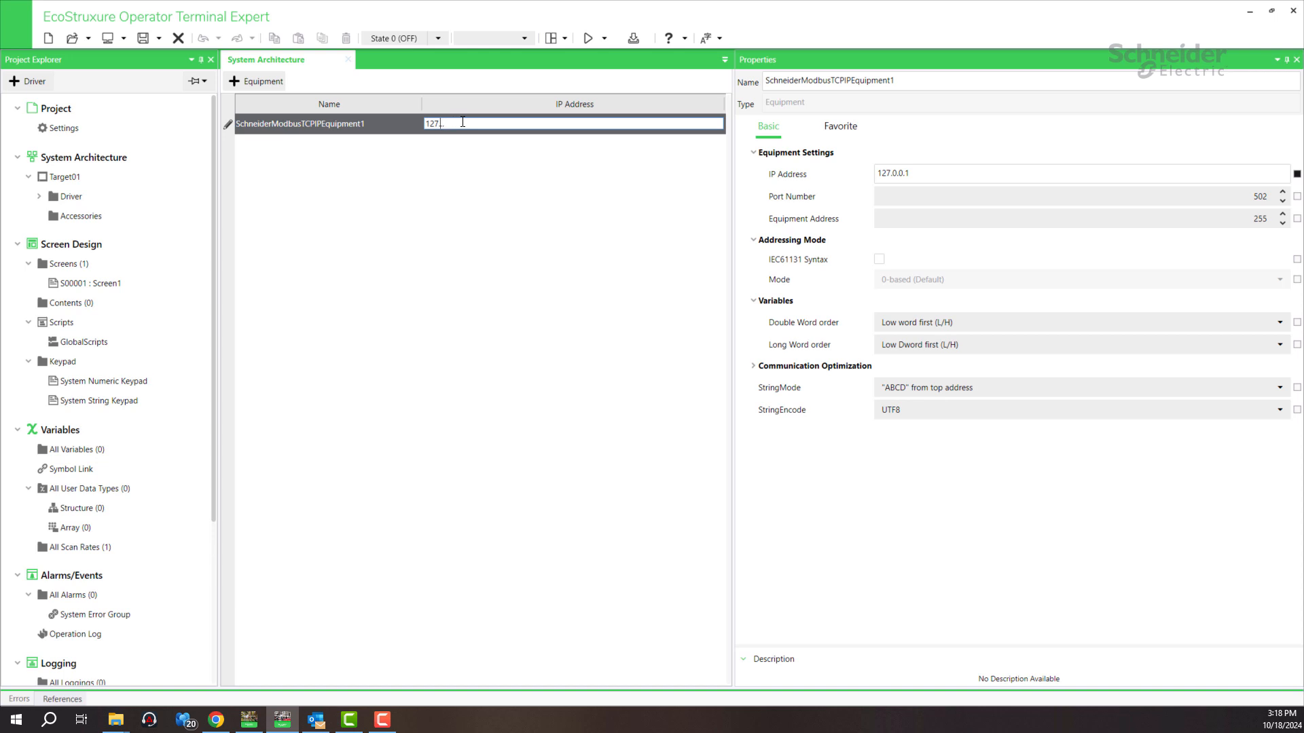
text(168.1.1)
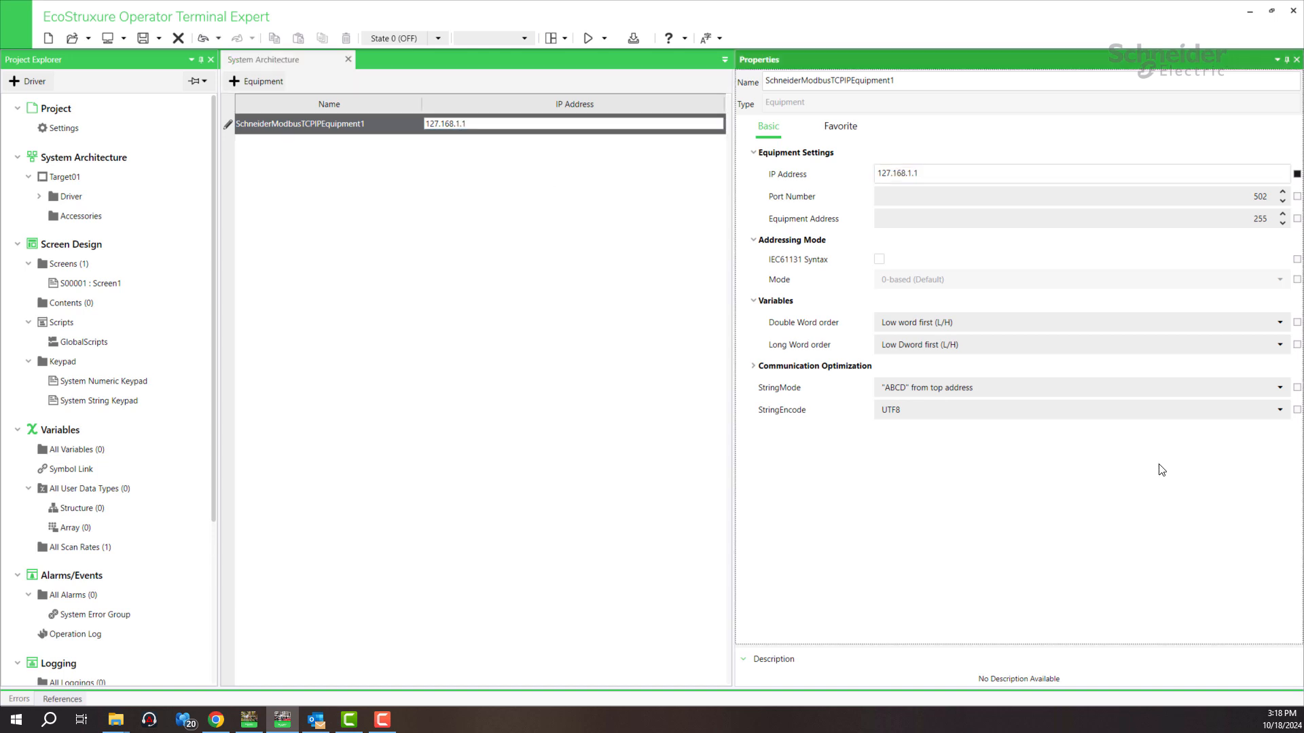
mouse_move(748, 227)
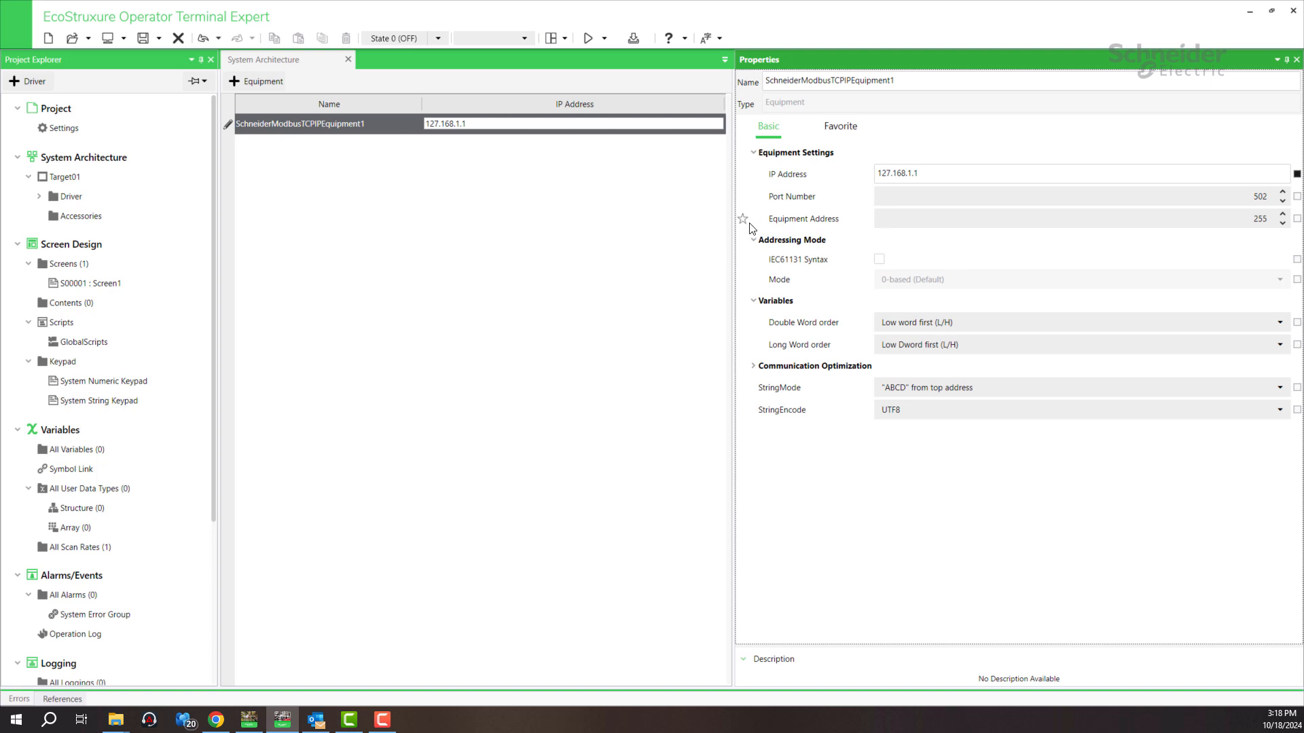
mouse_move(889, 283)
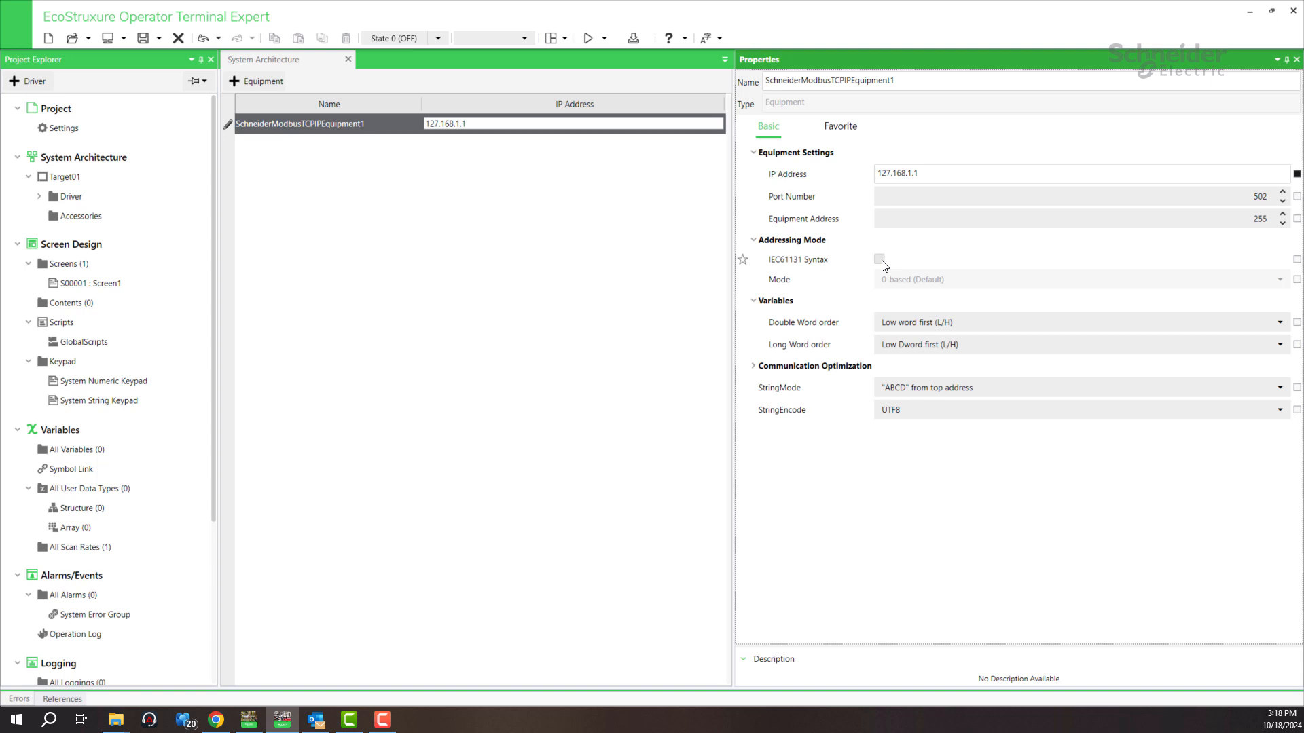
Enable IEC61131 Syntax under Addressing Mode and show the empty Symbol Link variables list
click(880, 259)
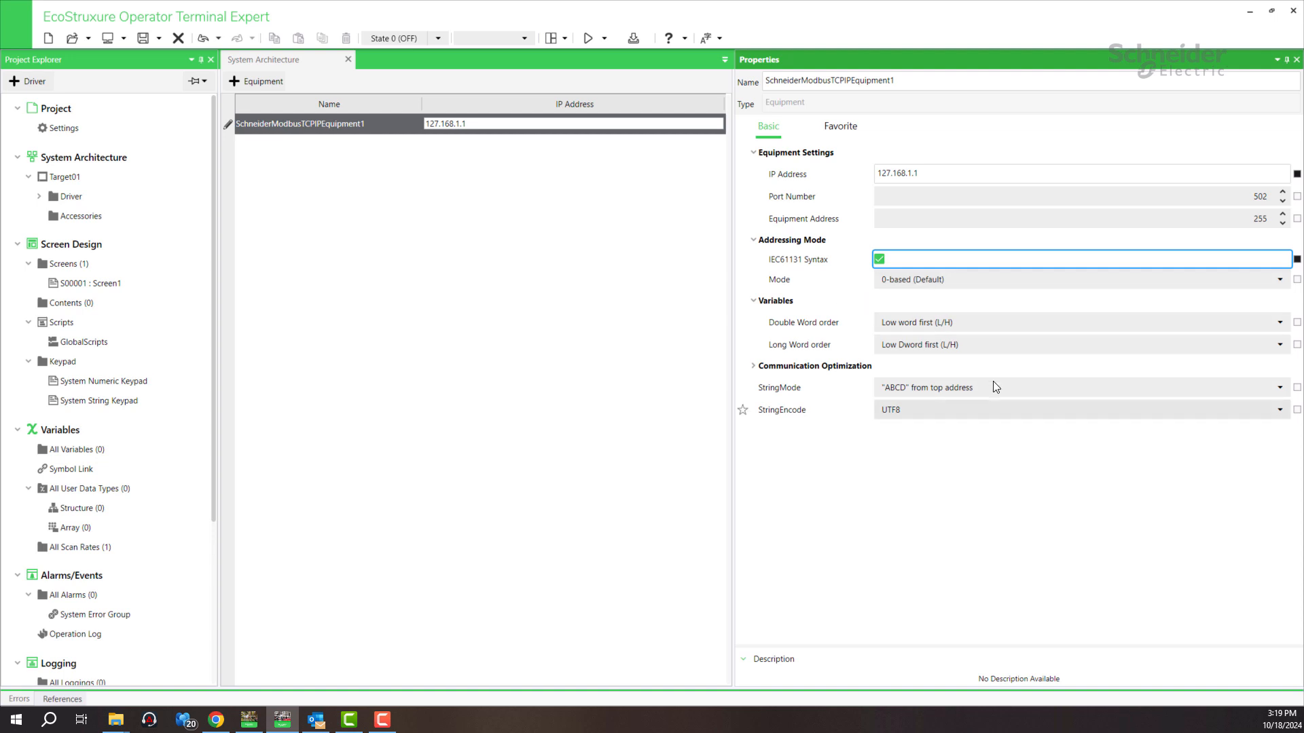
mouse_move(890, 333)
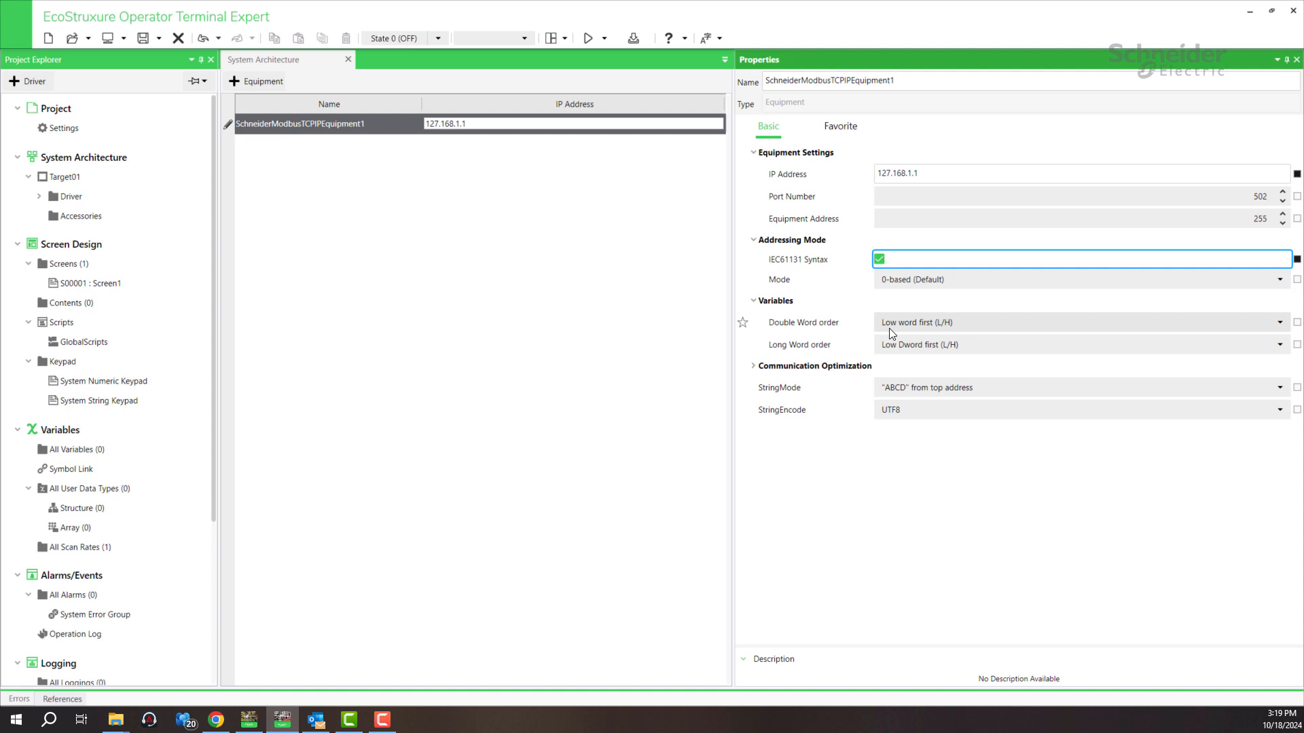
mouse_move(981, 337)
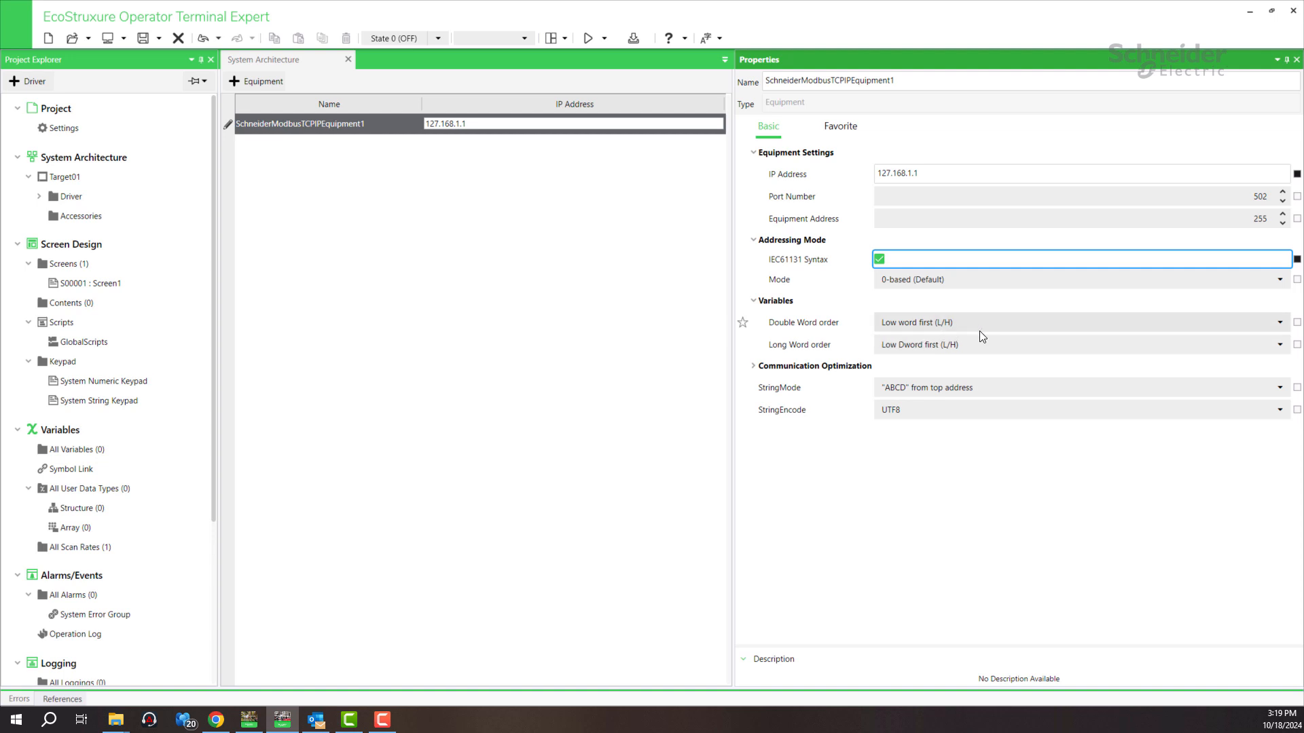
mouse_move(253, 419)
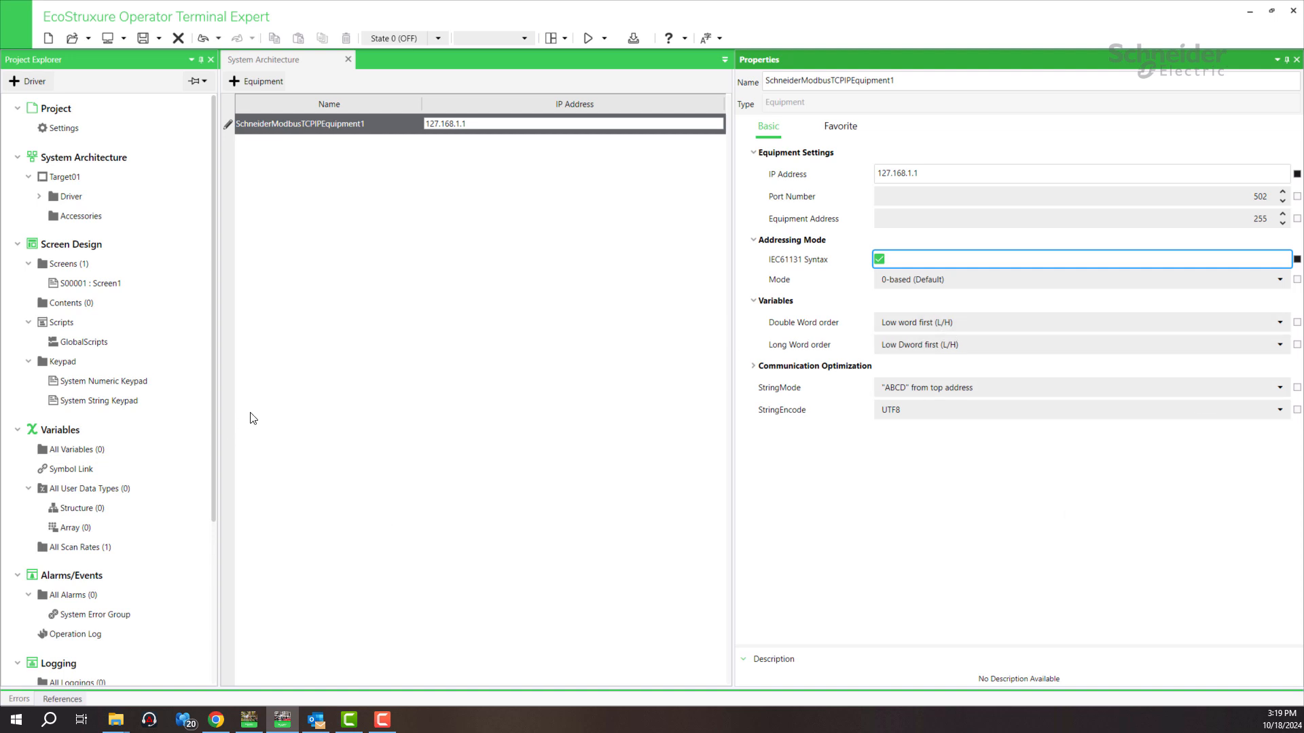
mouse_move(89, 472)
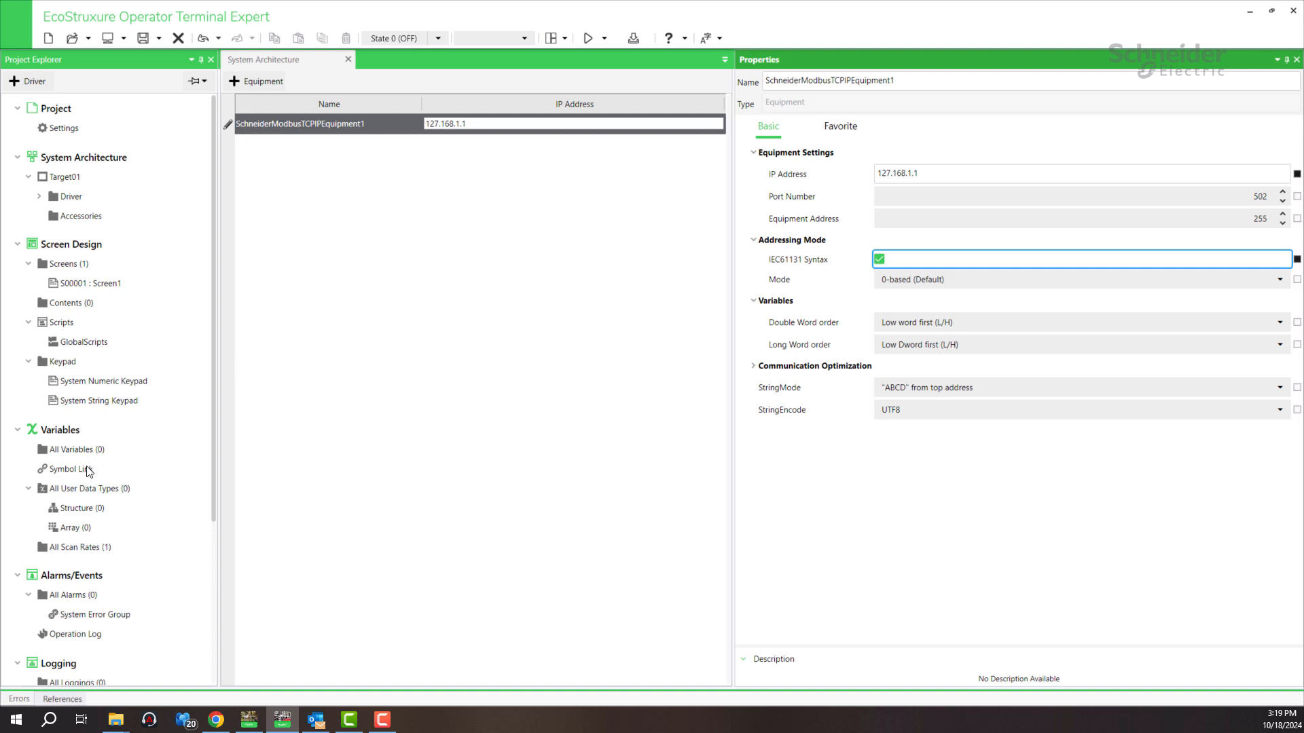
click(70, 468)
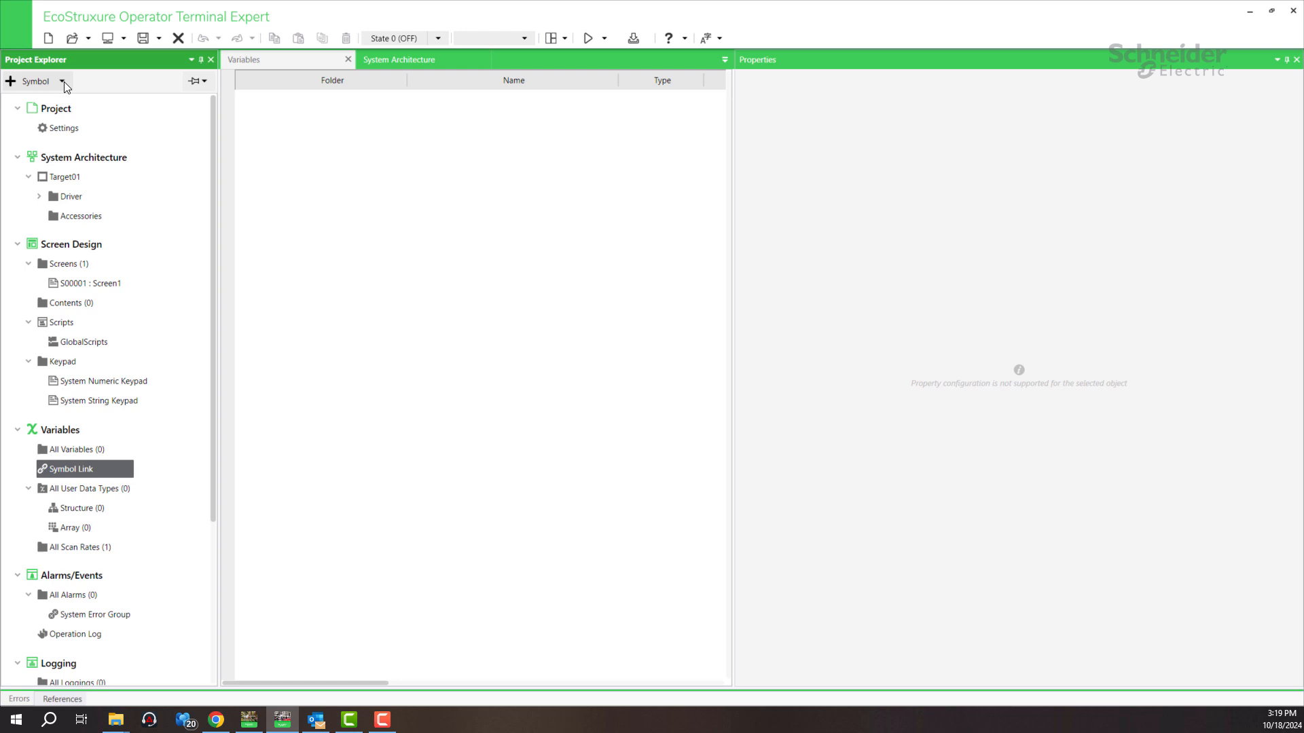
Start a symbol import for SchneiderModbusTCPIPEquipment1 using the XVM EcoStruxure Control Expert File format
click(63, 81)
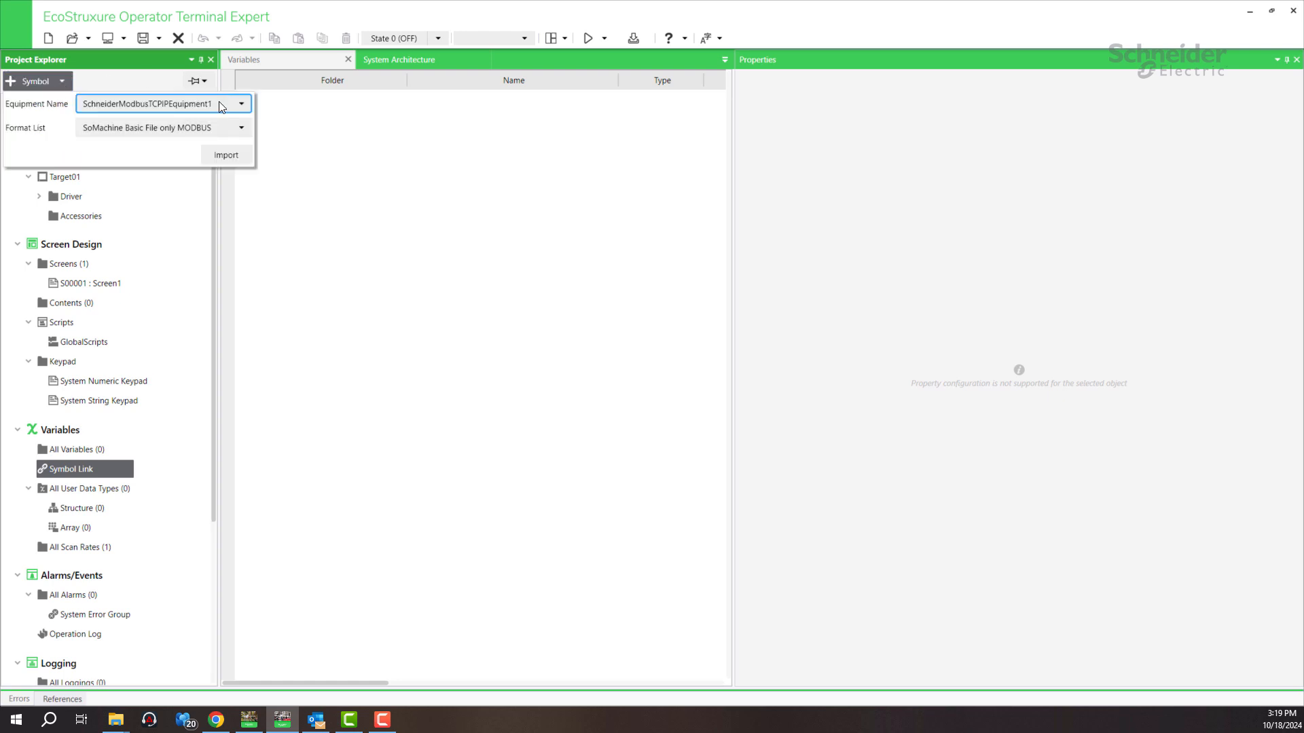
mouse_move(164, 136)
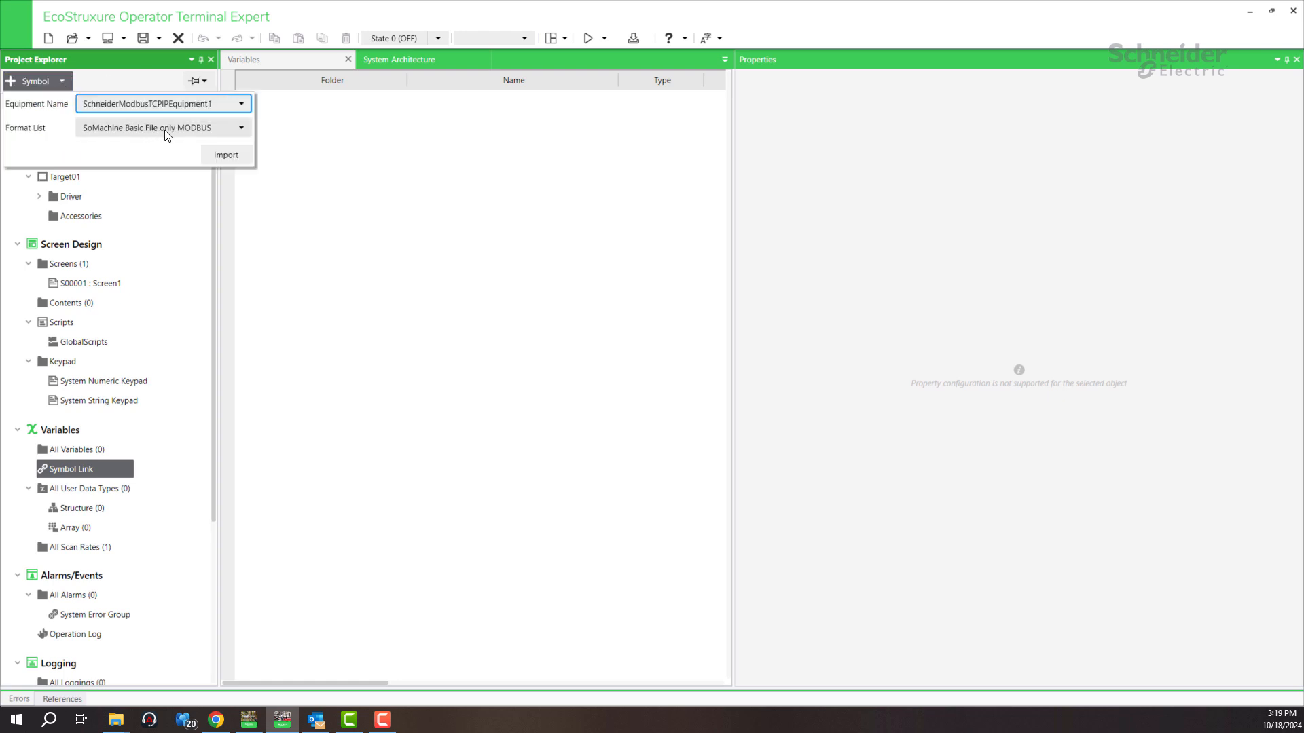
click(241, 127)
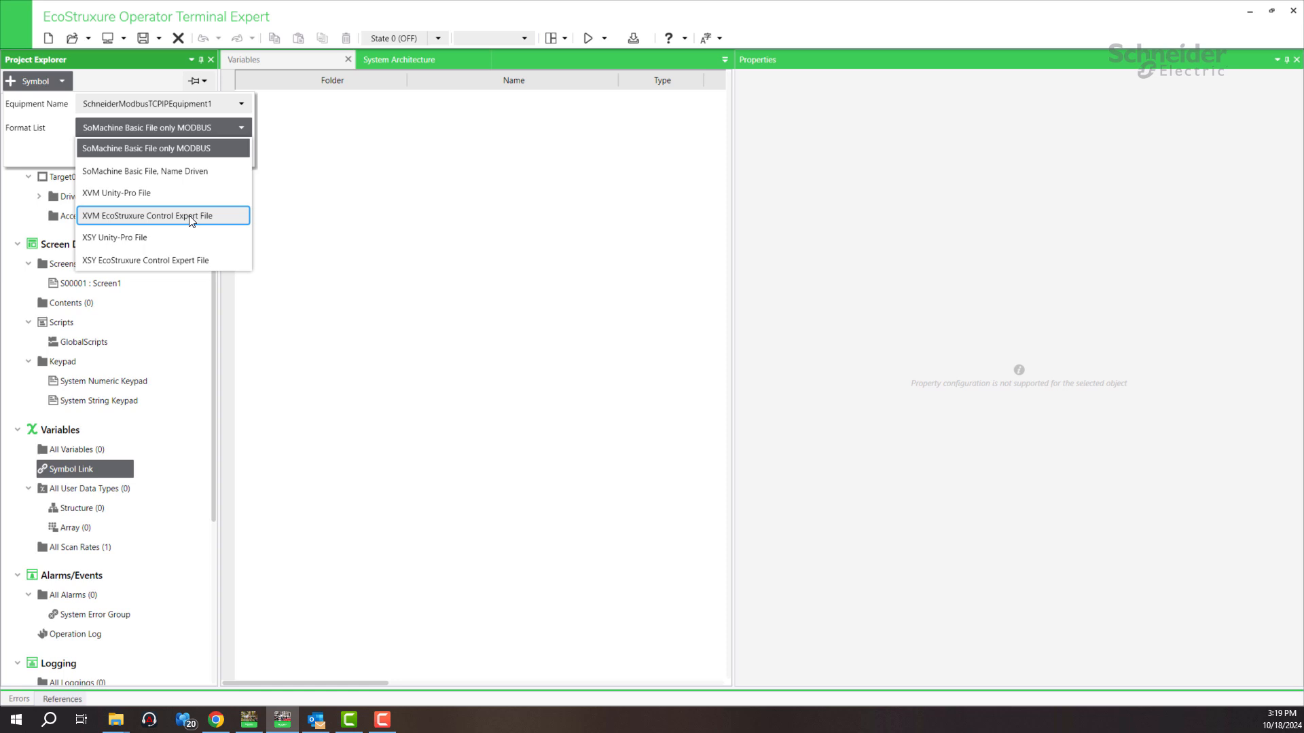
click(146, 215)
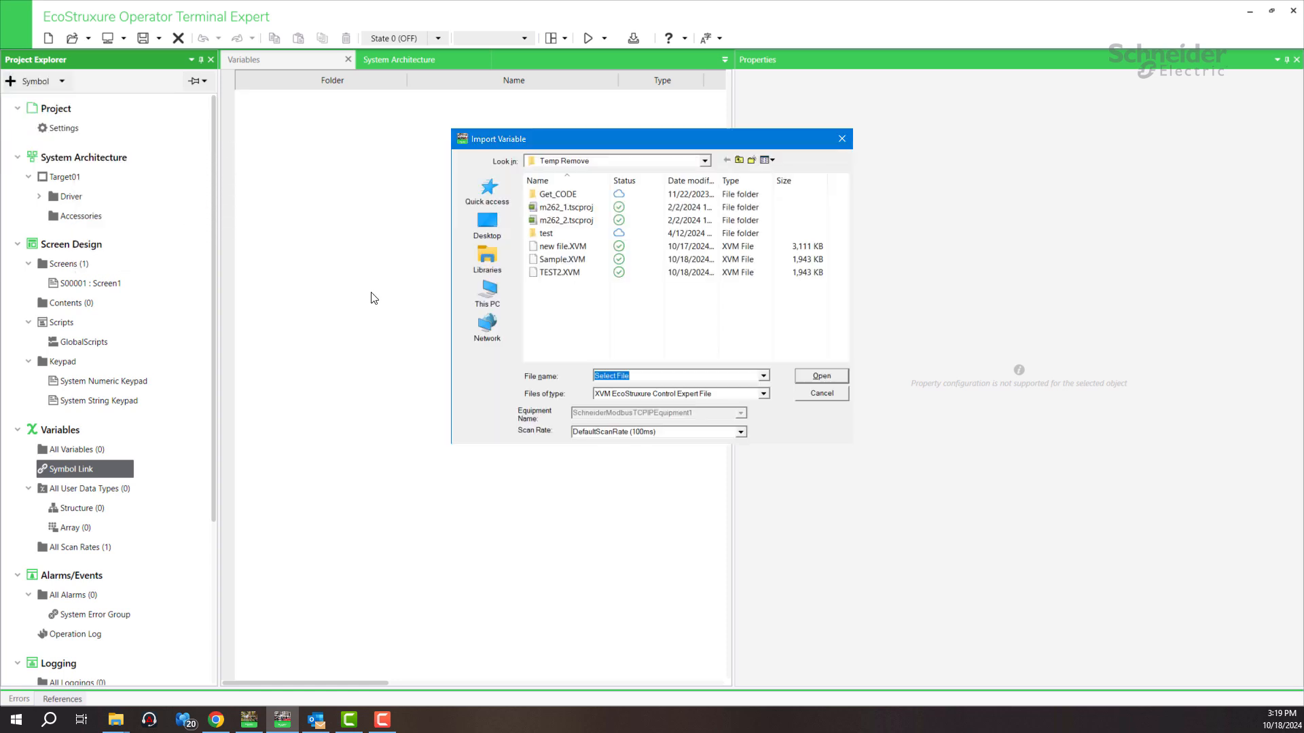
mouse_move(596, 285)
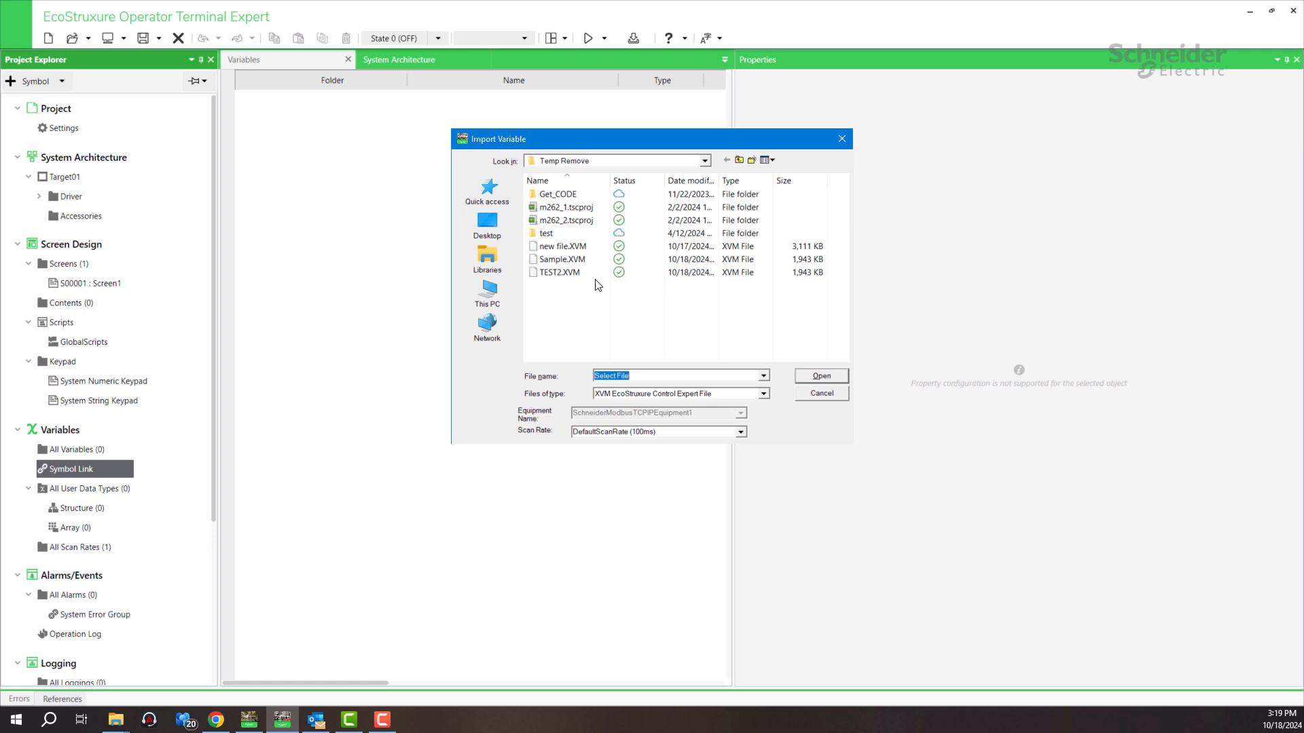
mouse_move(559, 259)
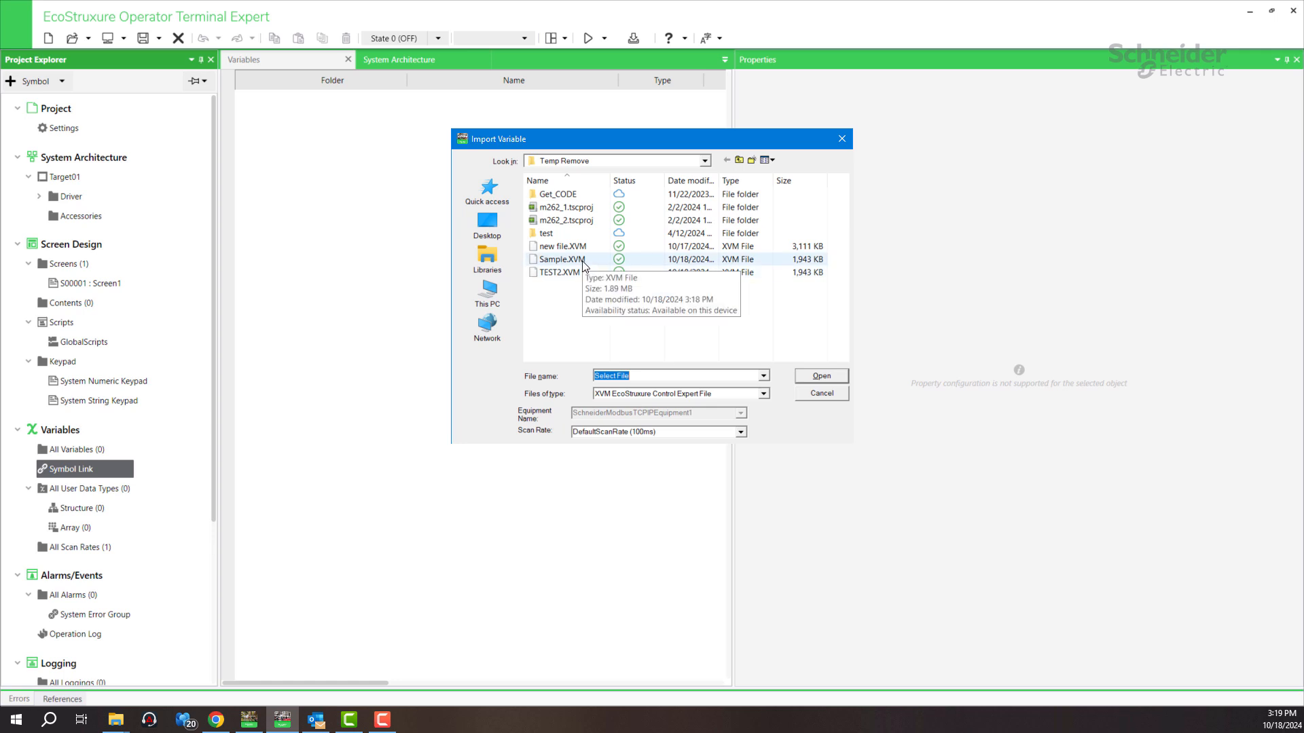
Import Sample.XVM and dismiss the Import Summary, adding 6228 variables
click(562, 258)
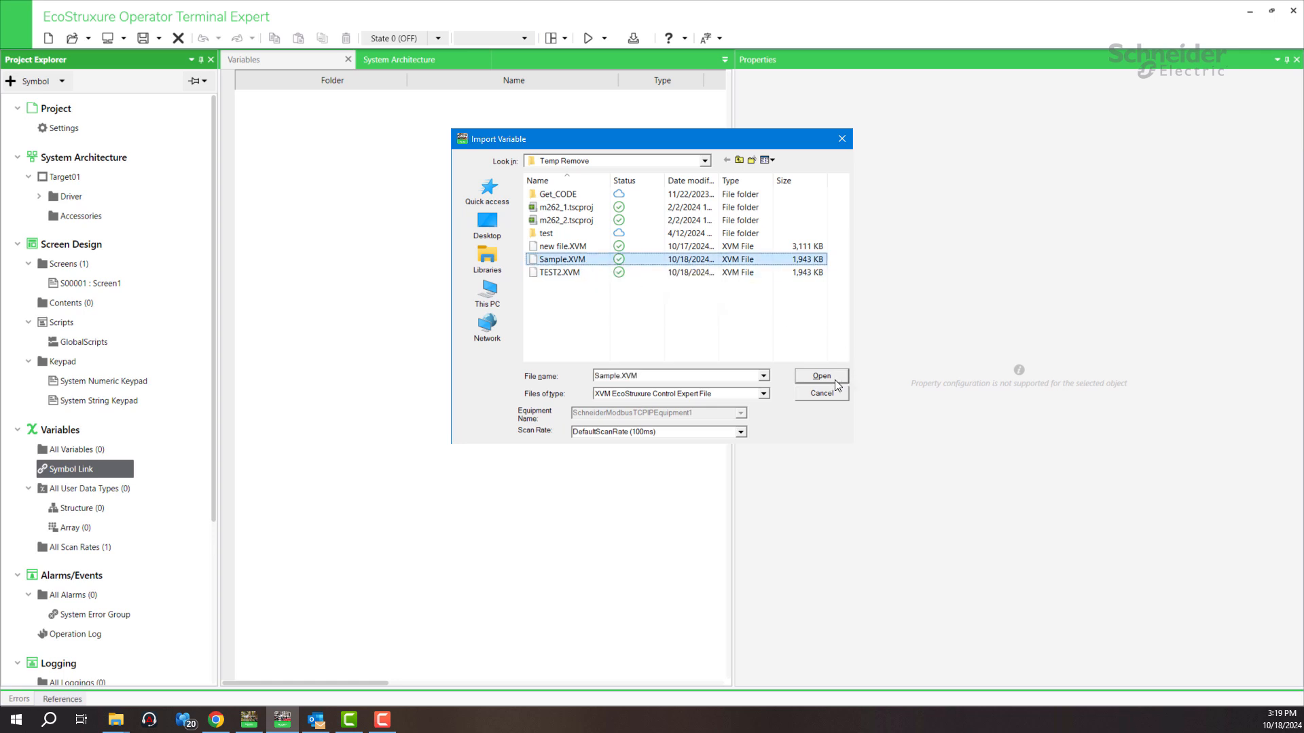
click(819, 375)
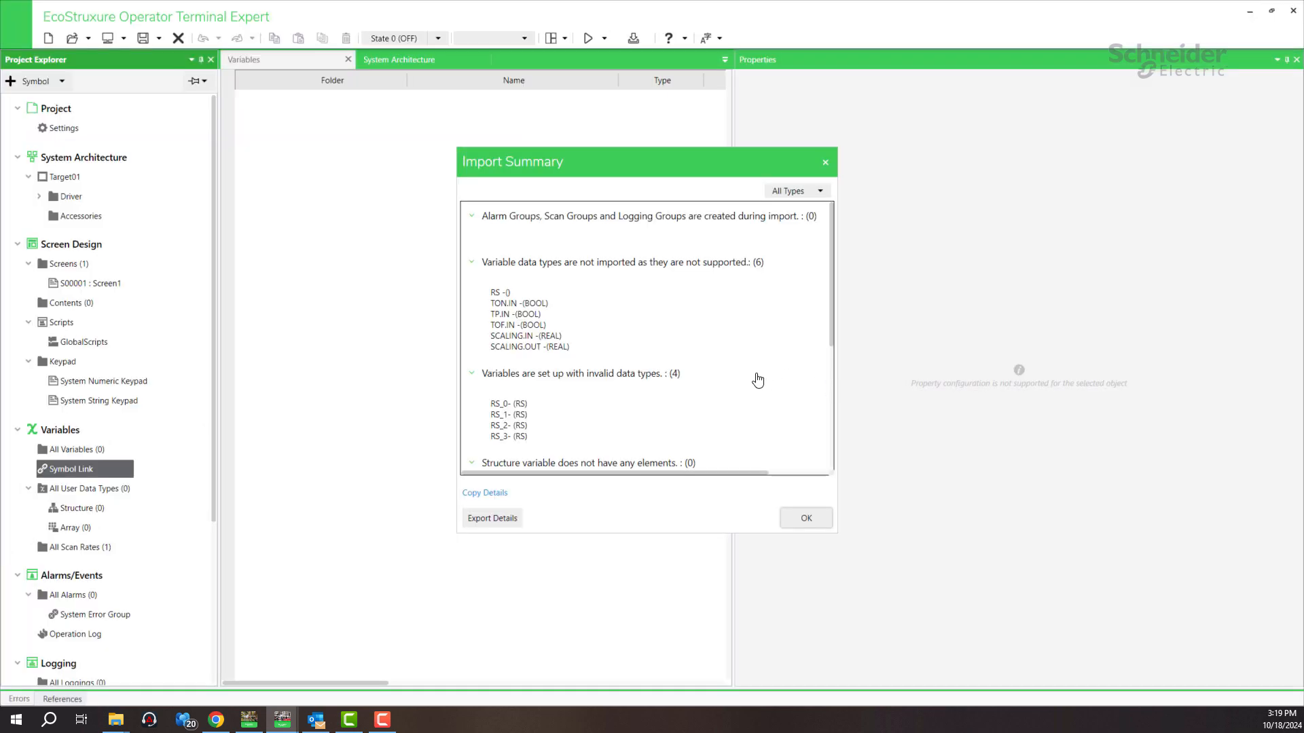
click(803, 518)
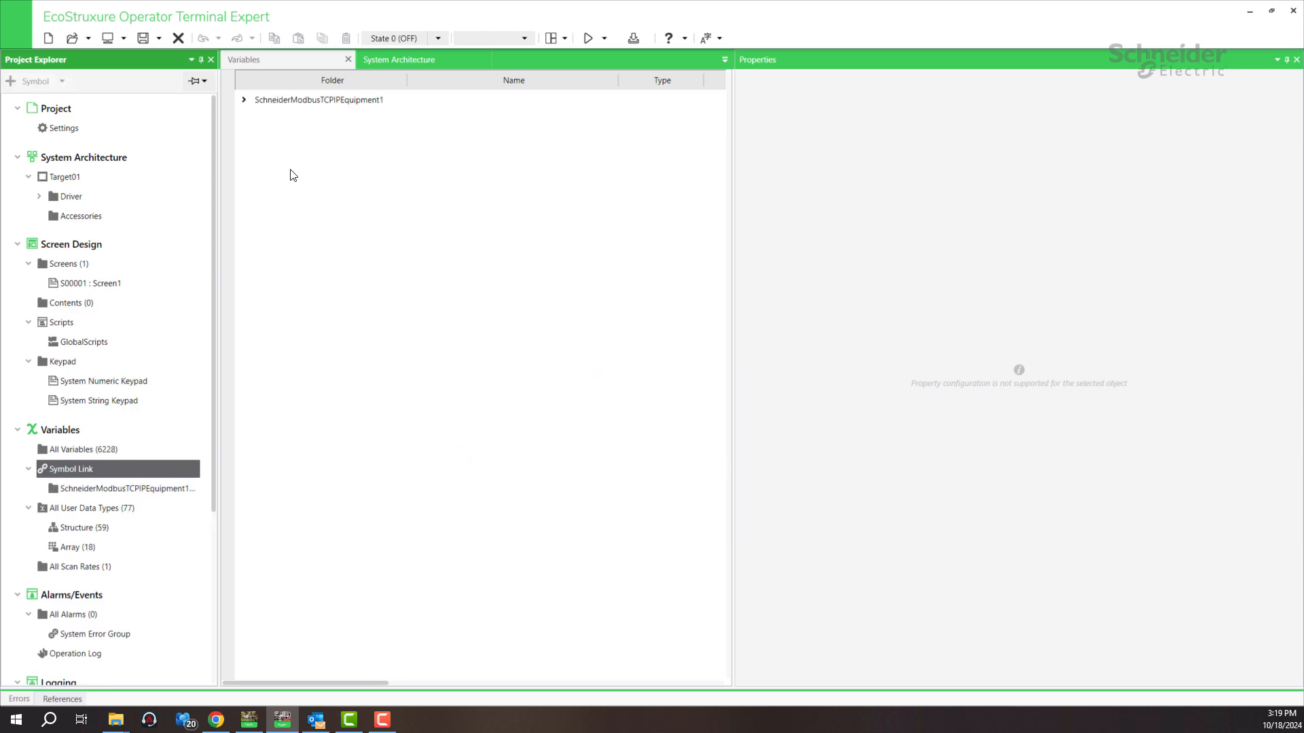
Expand SchneiderModbusTCPIPEquipment1 in the Variables tab and inspect rows like the EIO2 diagnostics
click(244, 99)
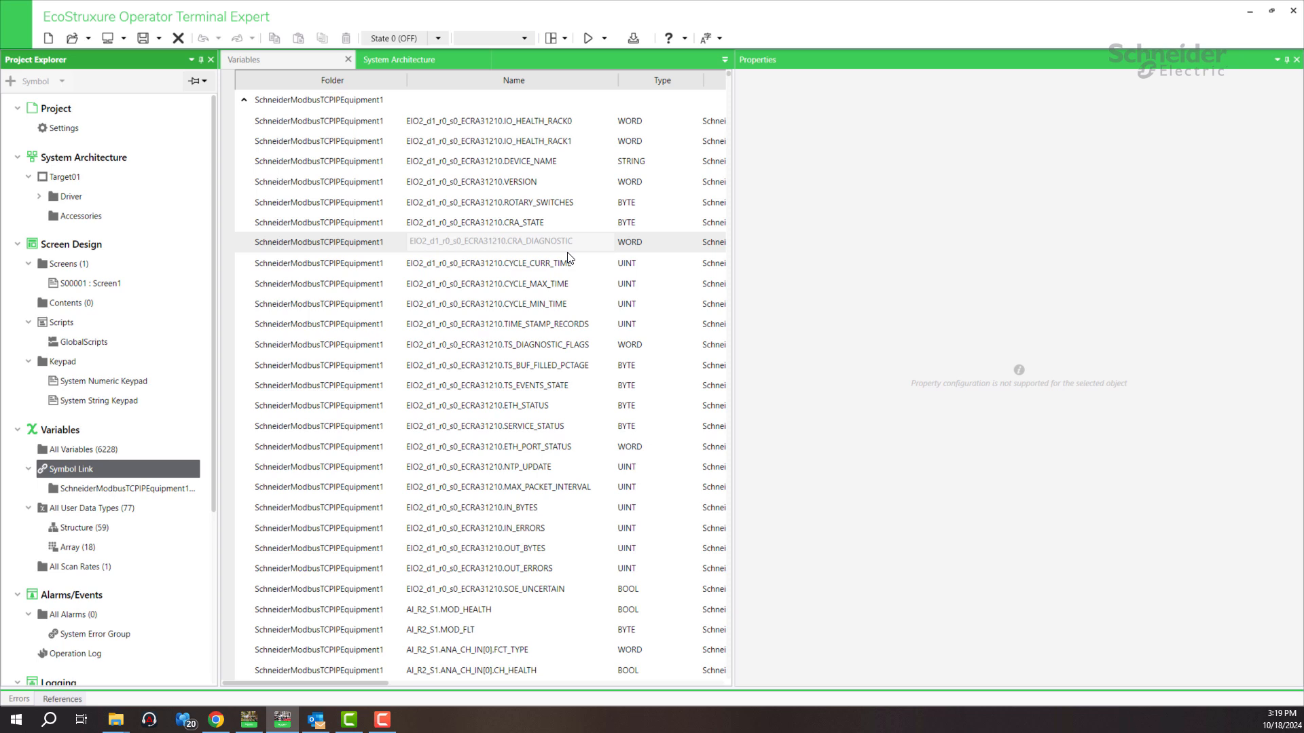
click(499, 262)
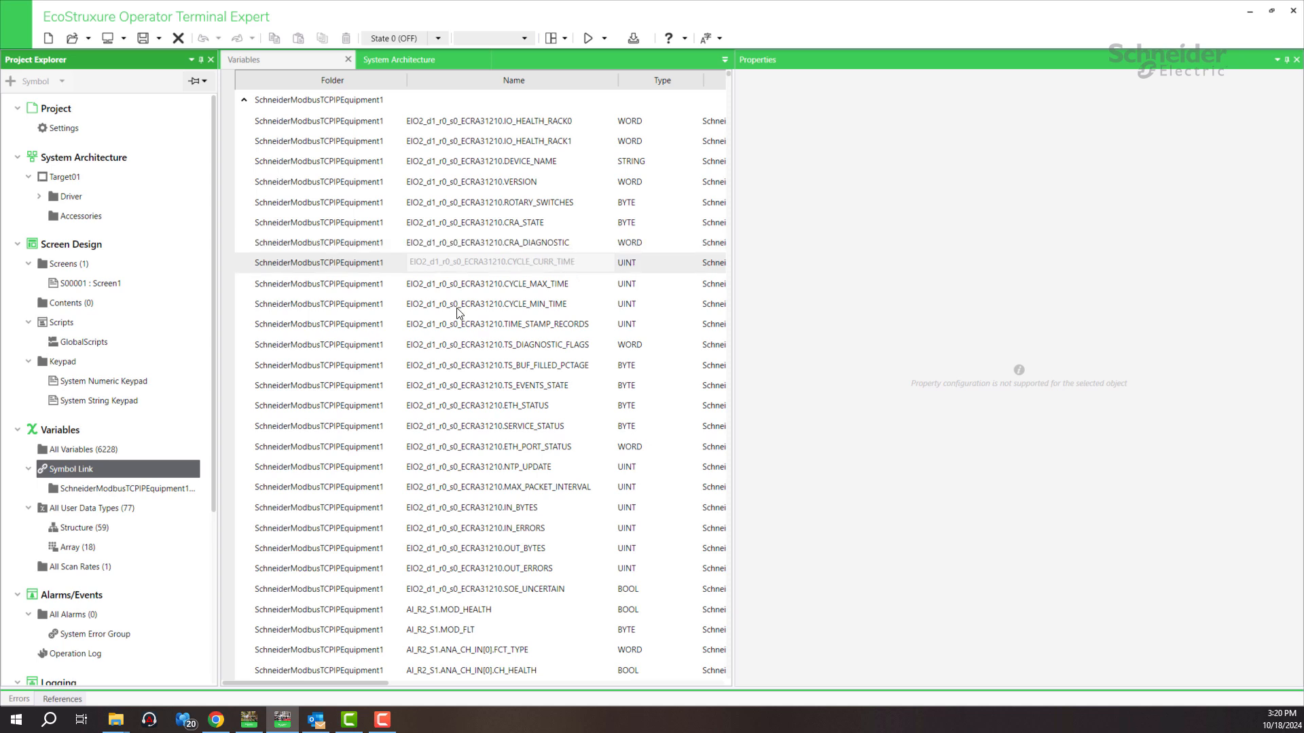
click(490, 302)
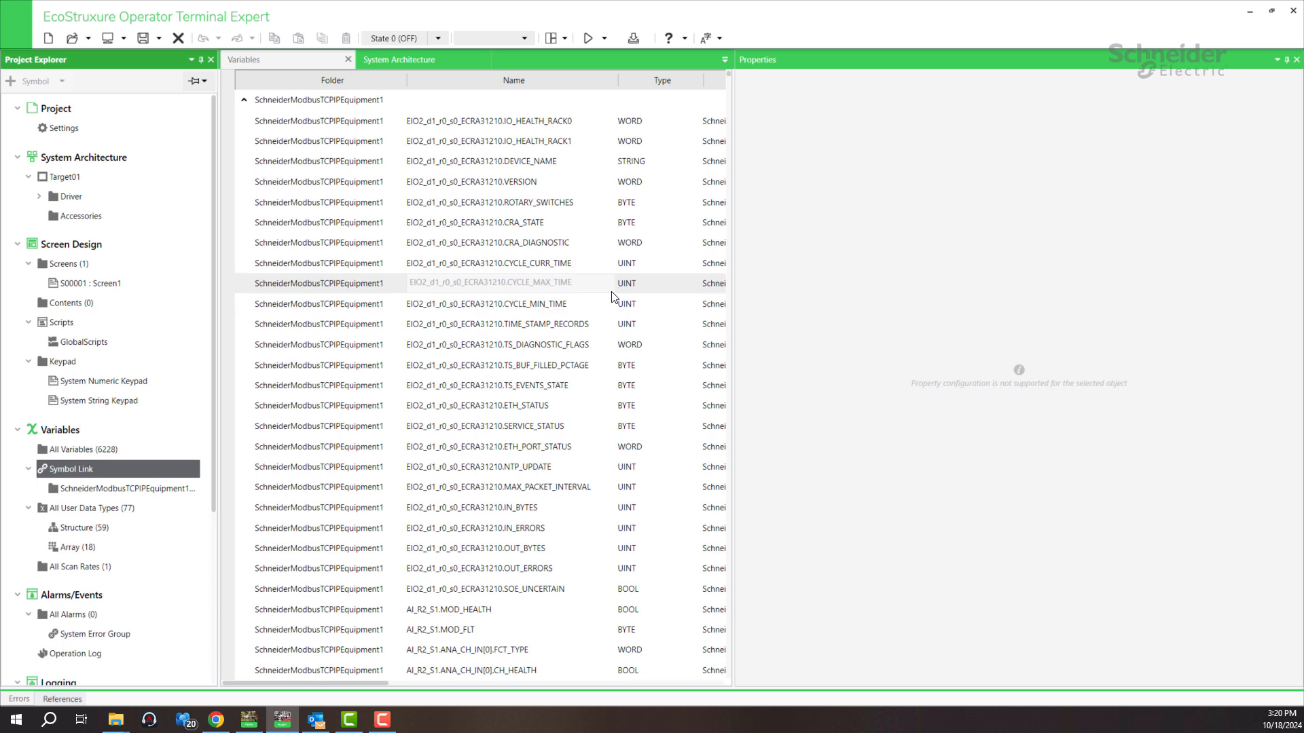
click(489, 282)
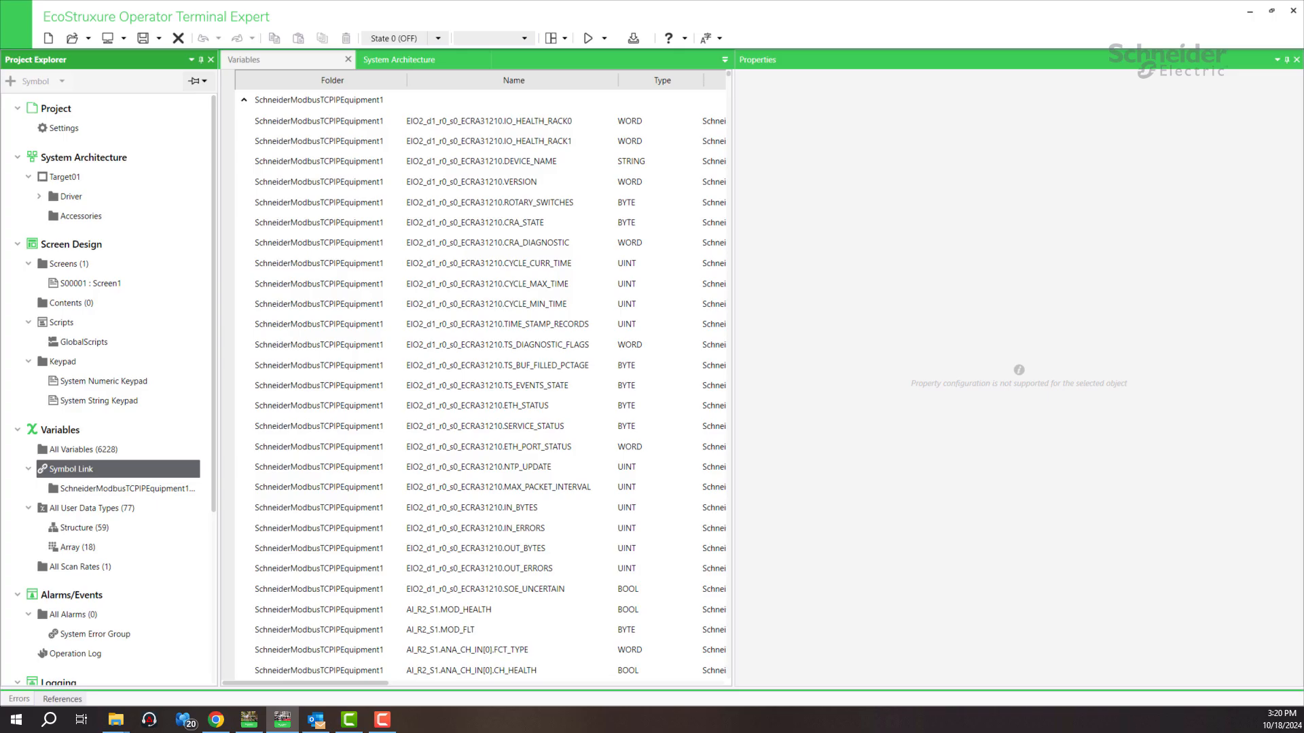